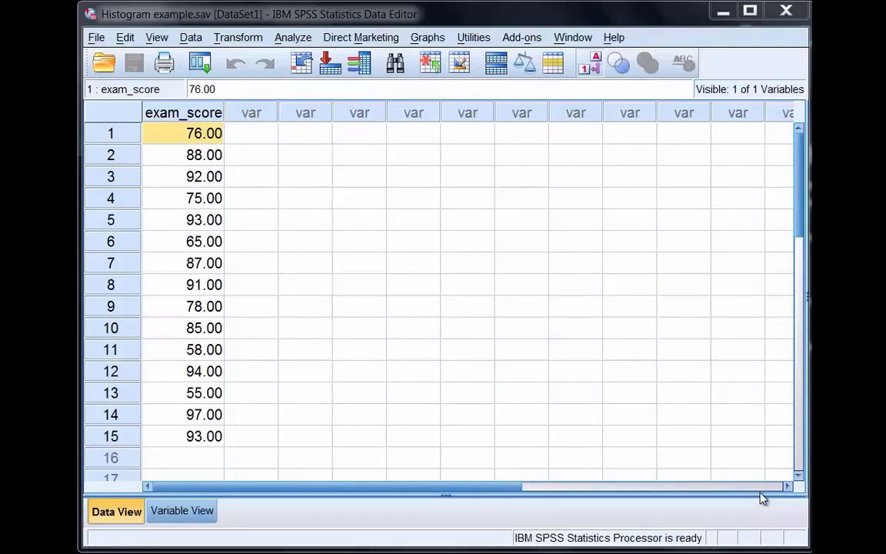
mouse_move(561, 438)
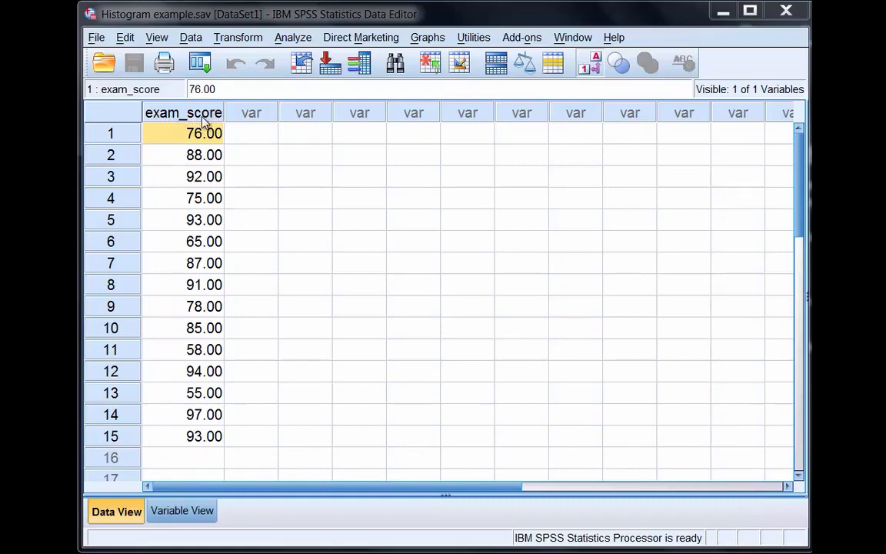
Step: Start a Frequencies analysis with exam_score as the variable to analyse
left_click(181, 369)
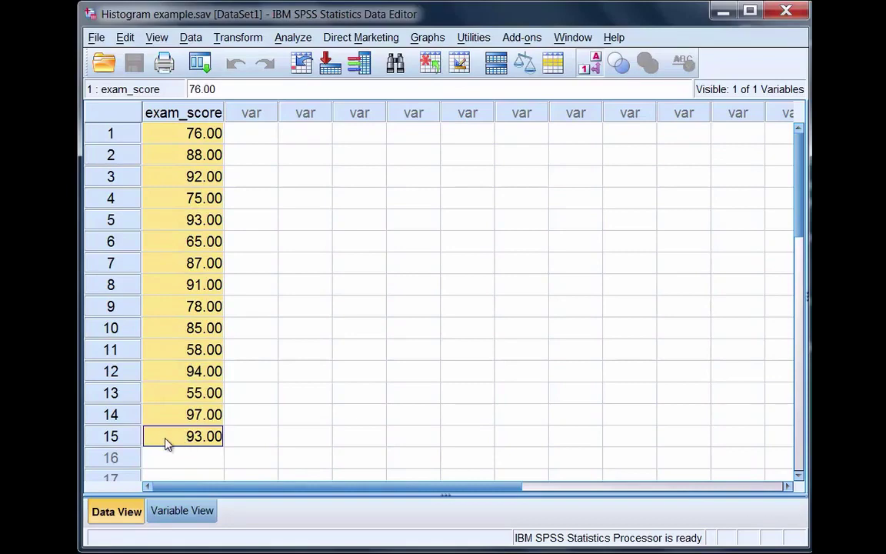
mouse_move(329, 313)
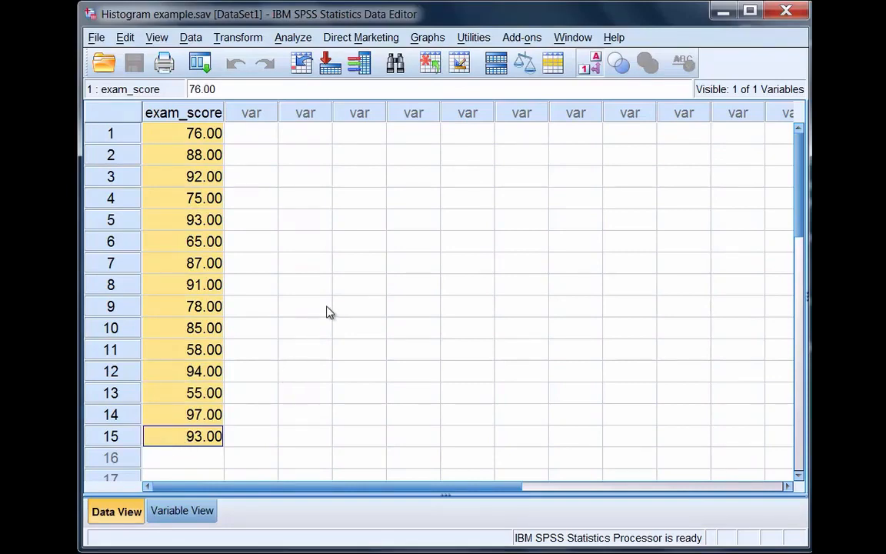
left_click(304, 304)
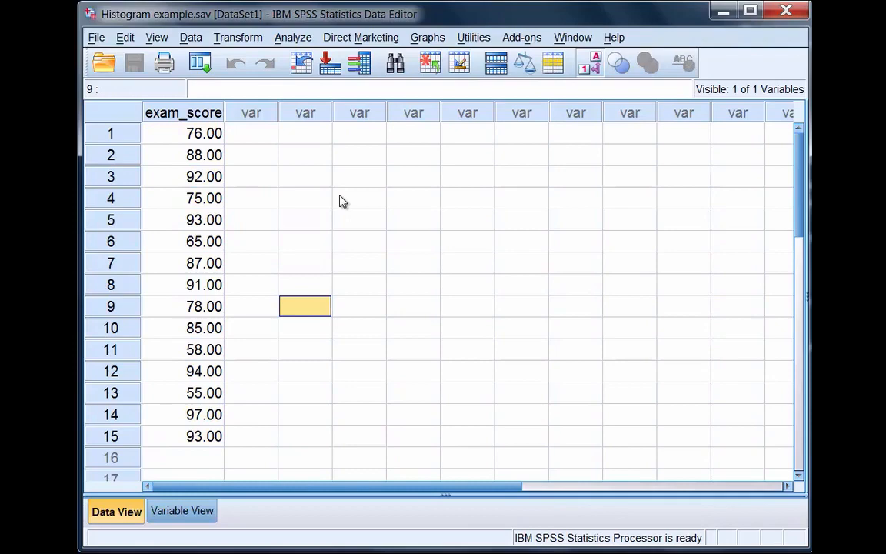
mouse_move(292, 37)
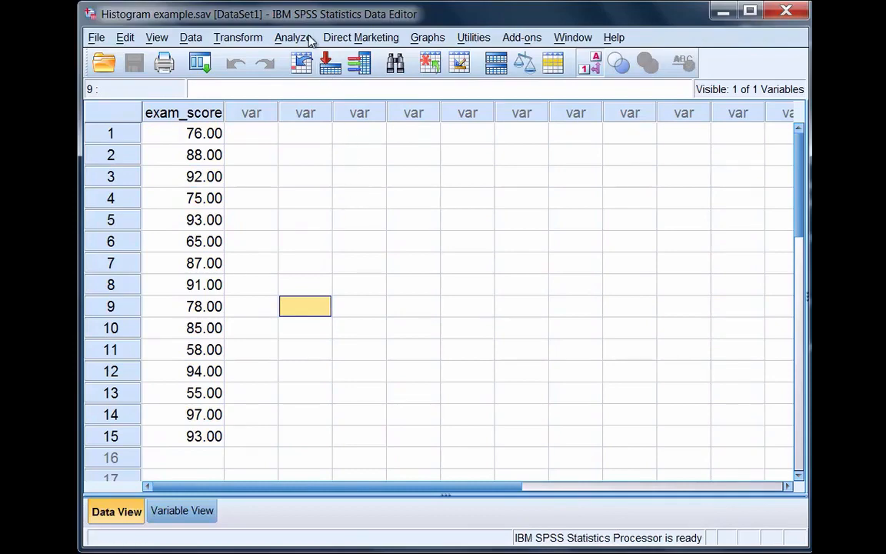
left_click(292, 37)
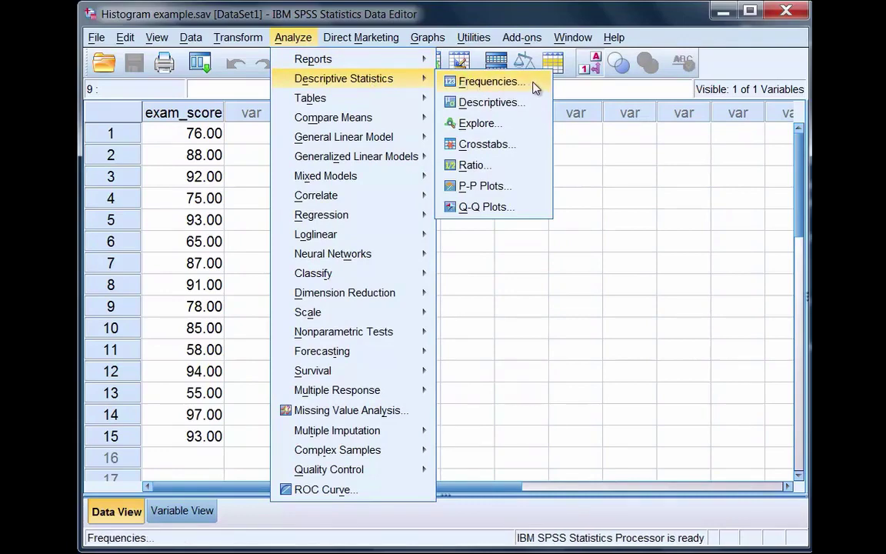
left_click(489, 82)
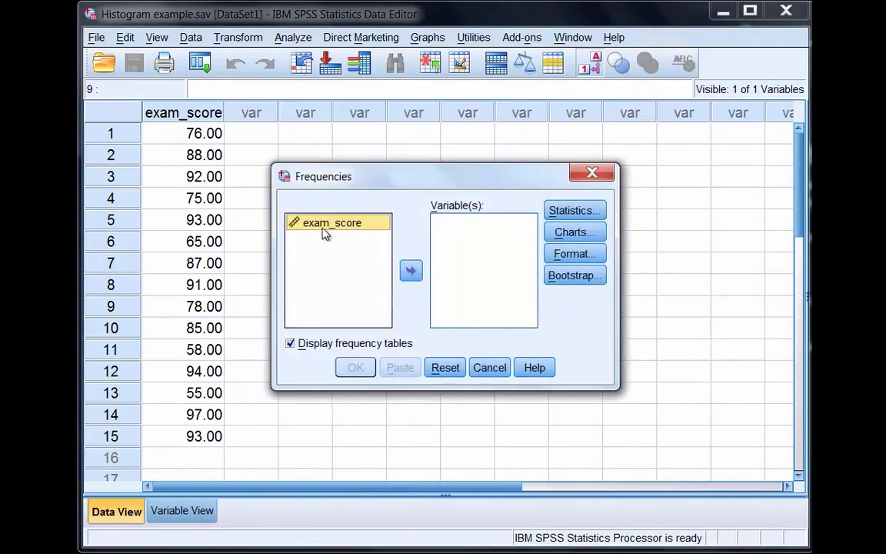
left_click(411, 271)
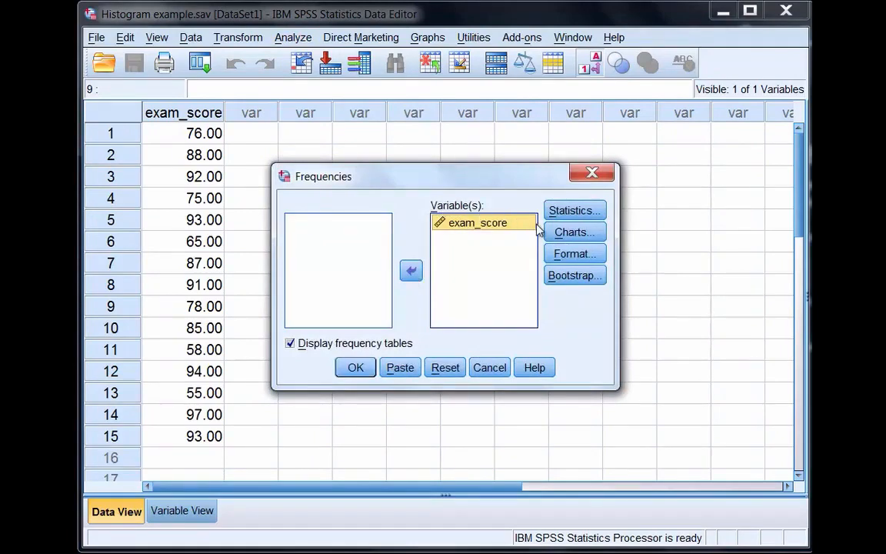
Step: Request a histogram chart, turn off frequency tables, and run the analysis
left_click(575, 230)
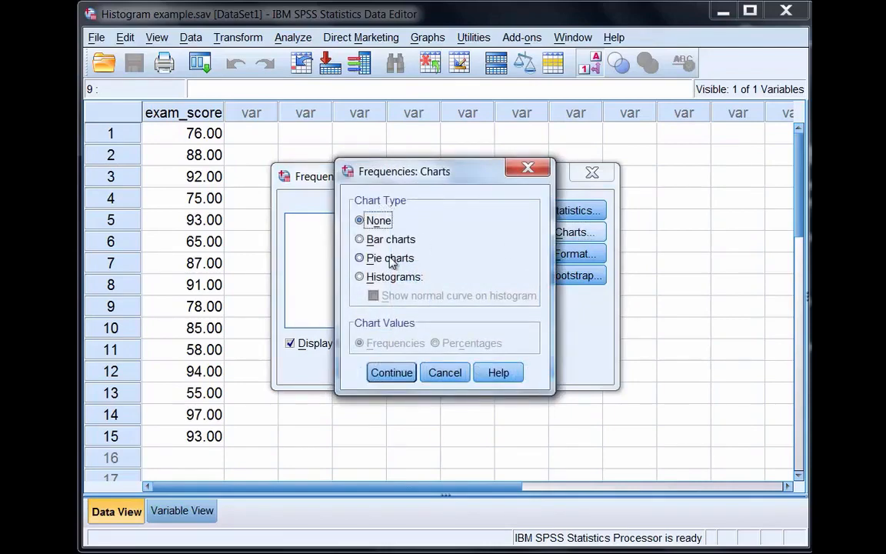
mouse_move(372, 284)
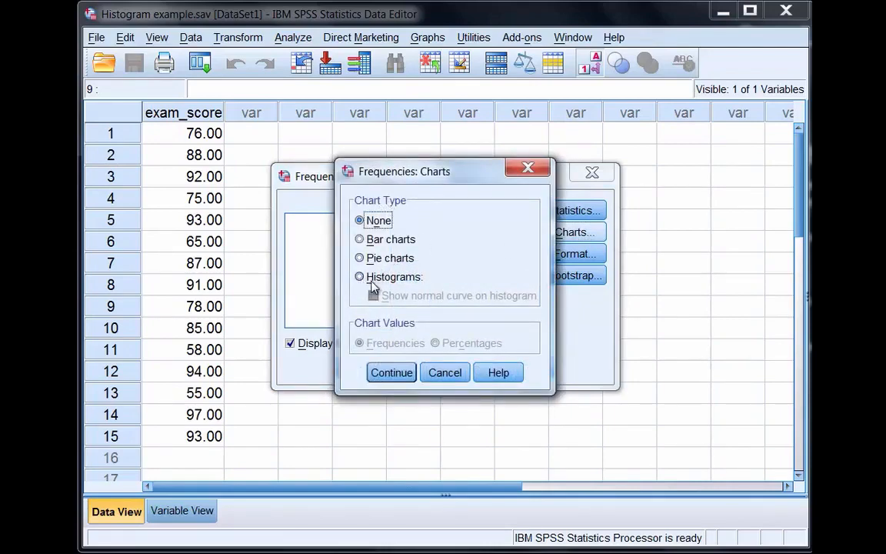
left_click(360, 277)
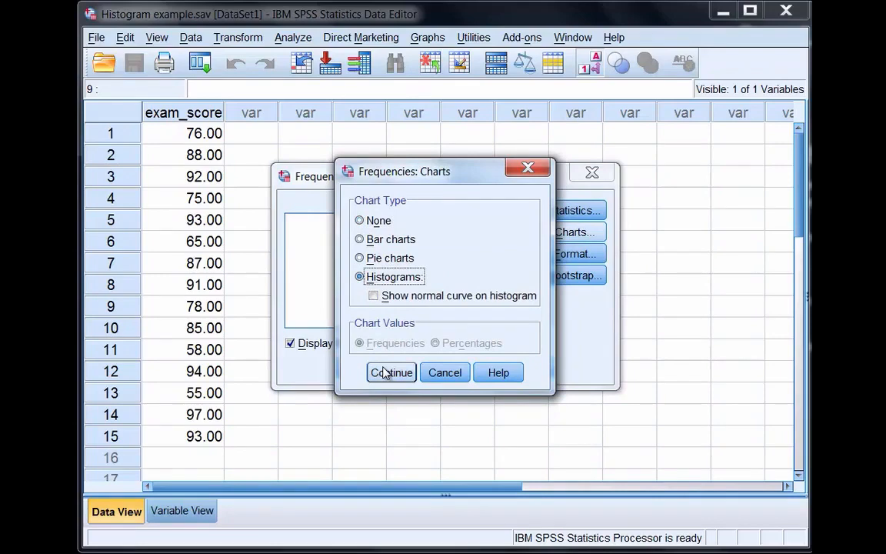
left_click(391, 372)
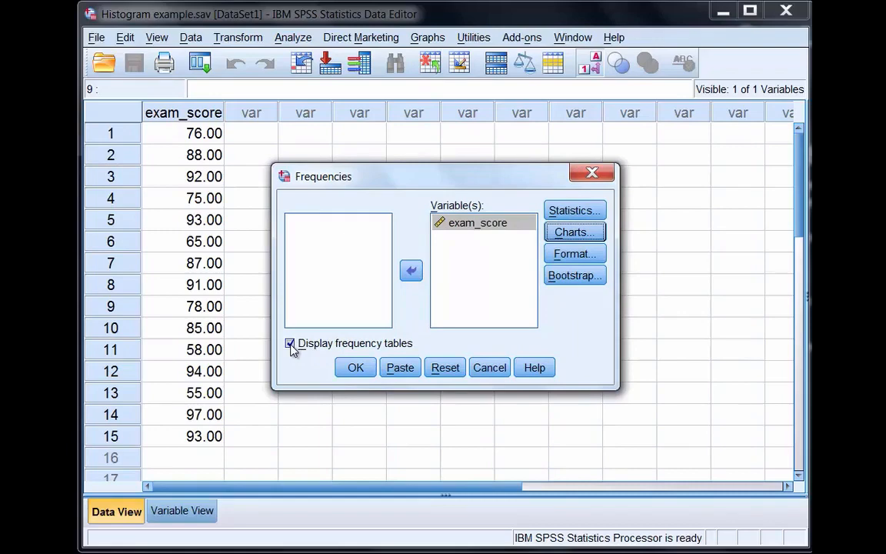
left_click(289, 343)
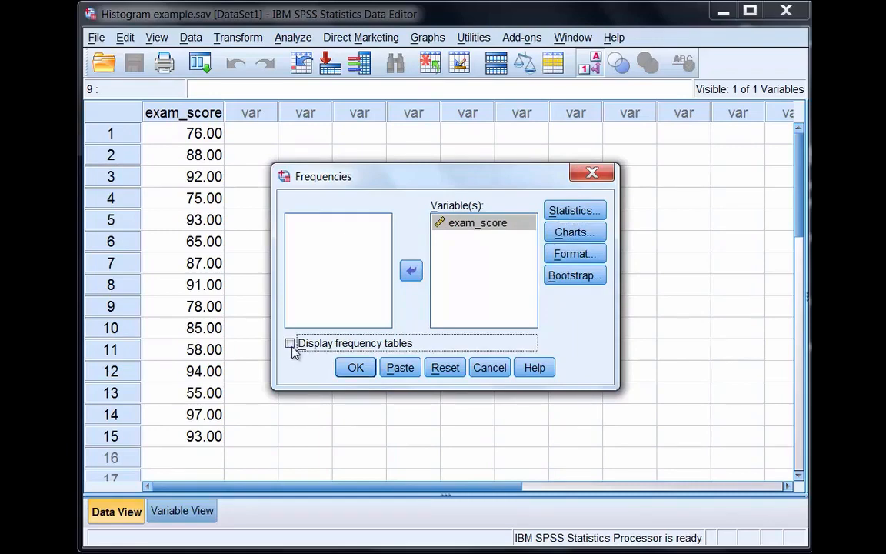
left_click(354, 366)
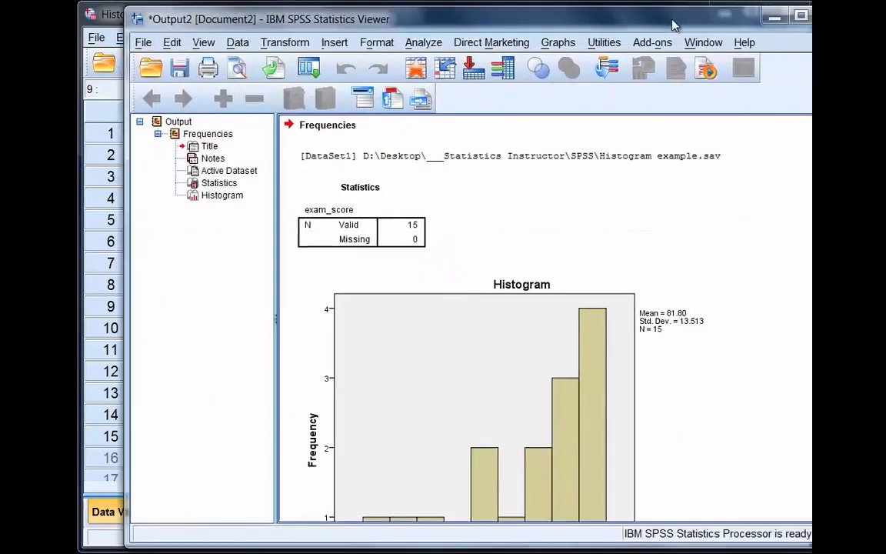
left_click(786, 11)
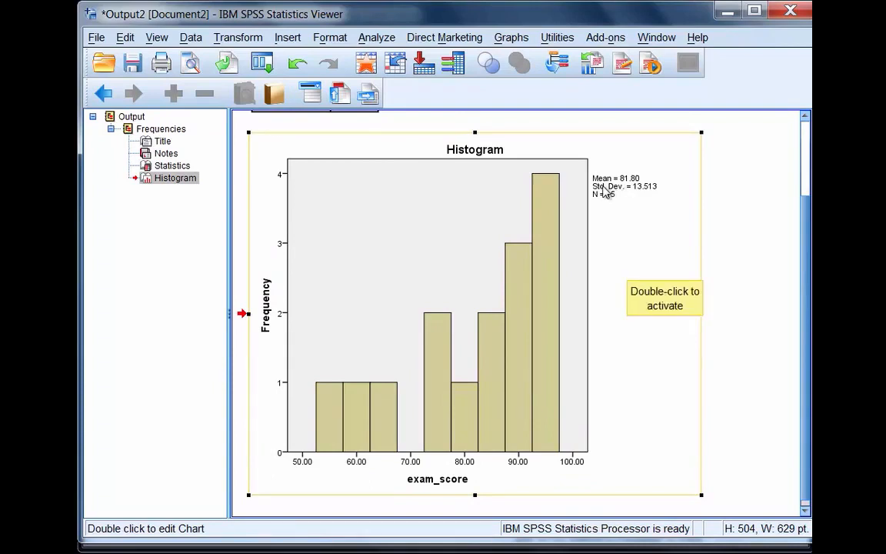
mouse_move(628, 217)
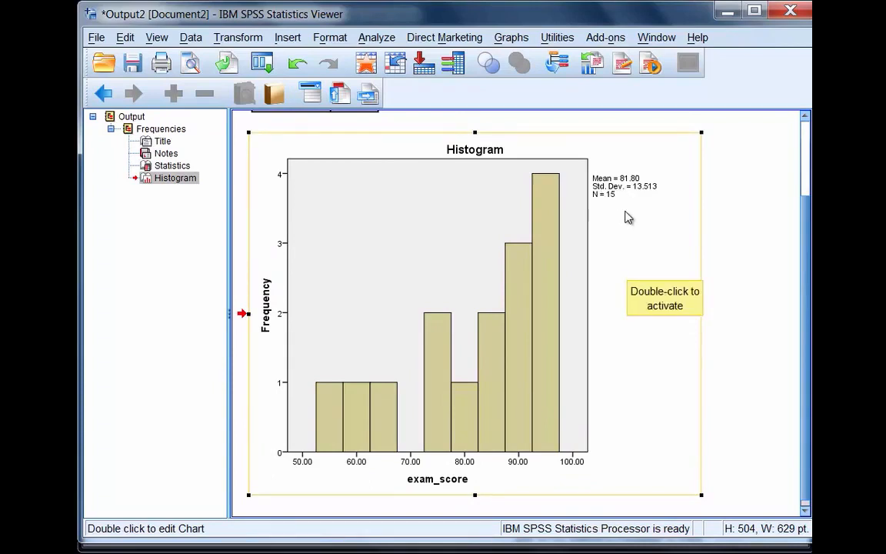
mouse_move(632, 187)
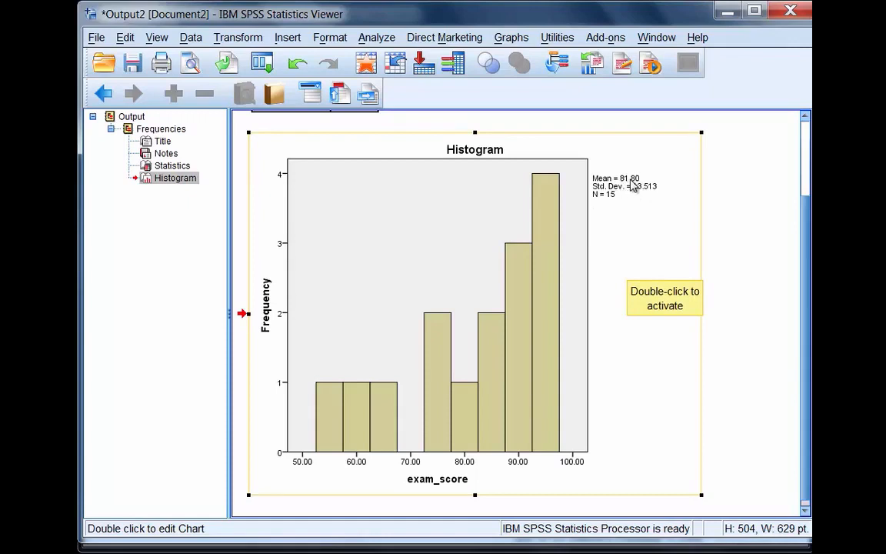
mouse_move(652, 197)
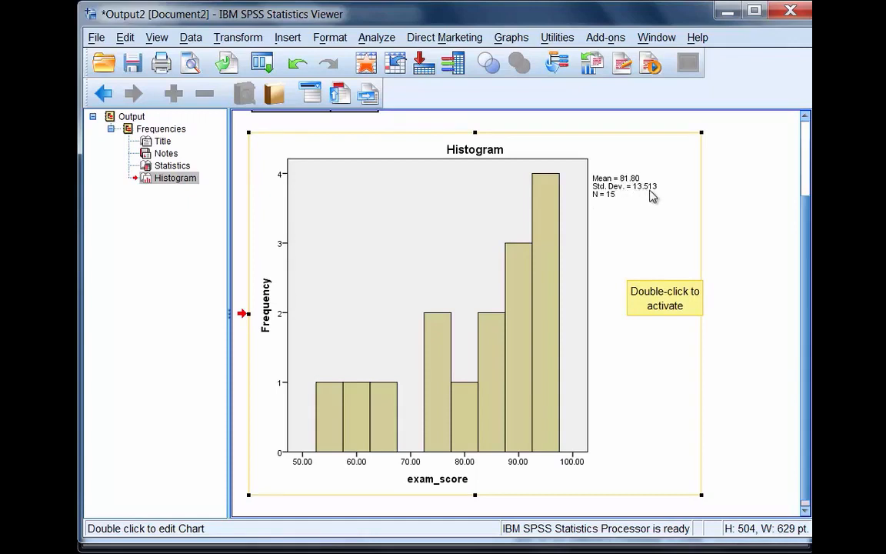
mouse_move(615, 206)
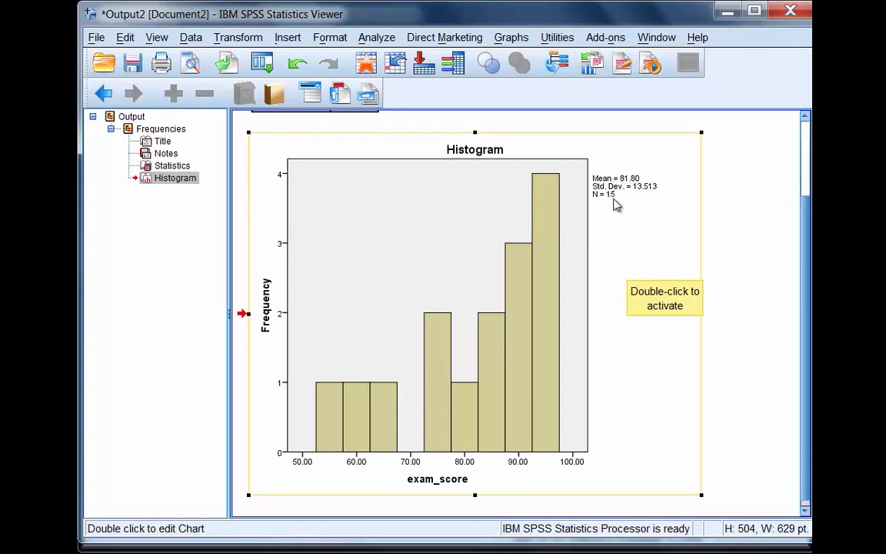
mouse_move(573, 265)
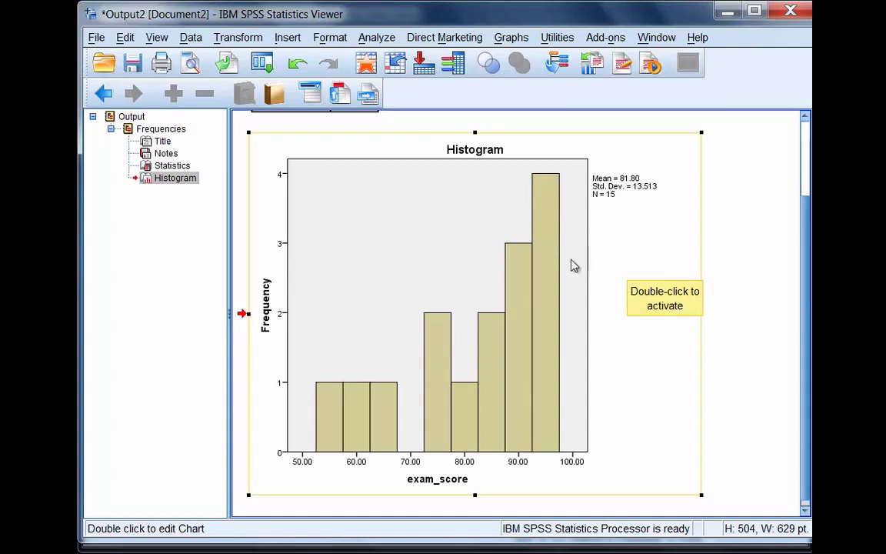
mouse_move(431, 489)
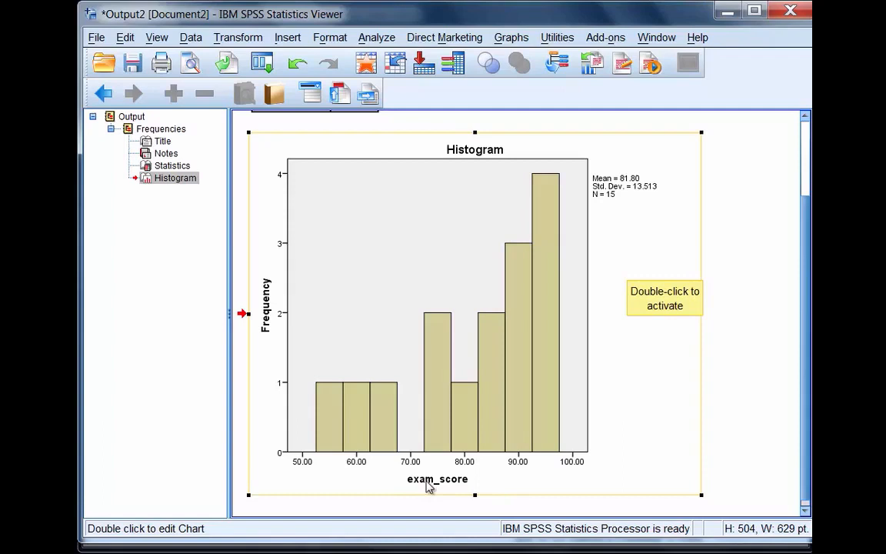
mouse_move(302, 480)
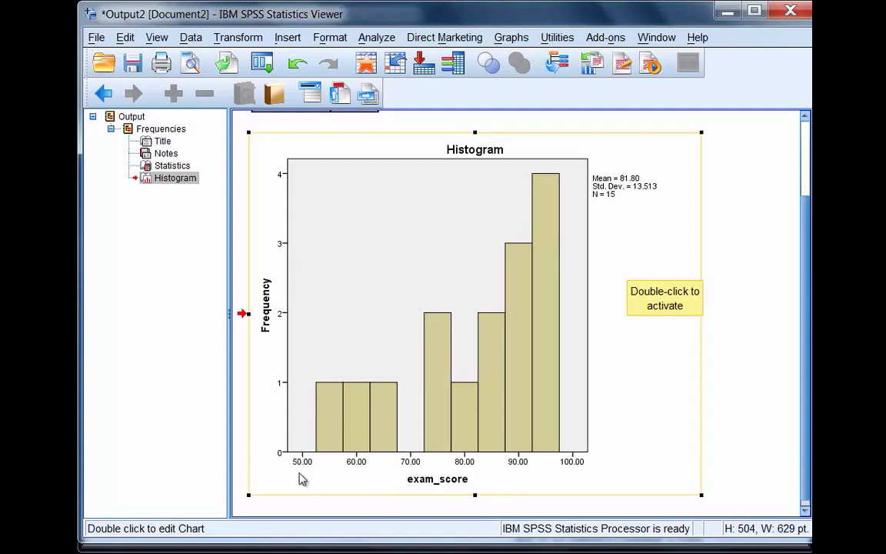
mouse_move(569, 481)
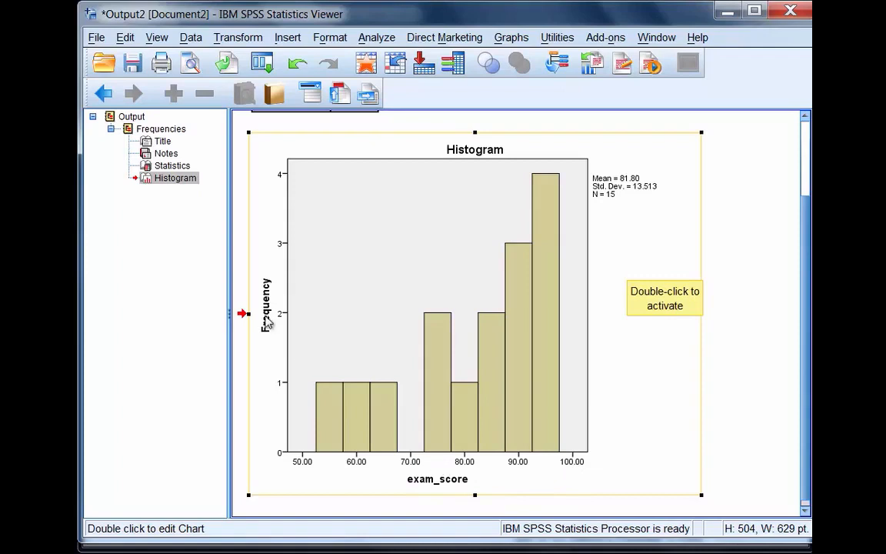
mouse_move(283, 366)
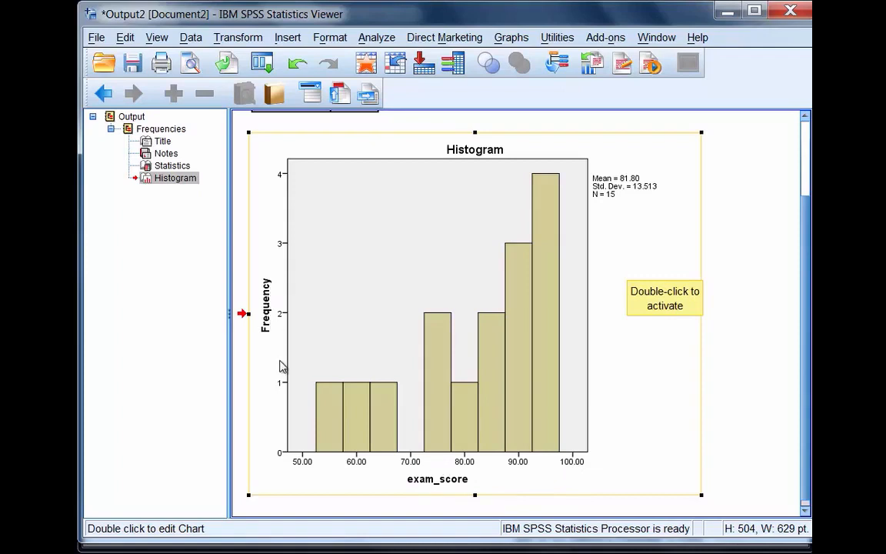
mouse_move(333, 387)
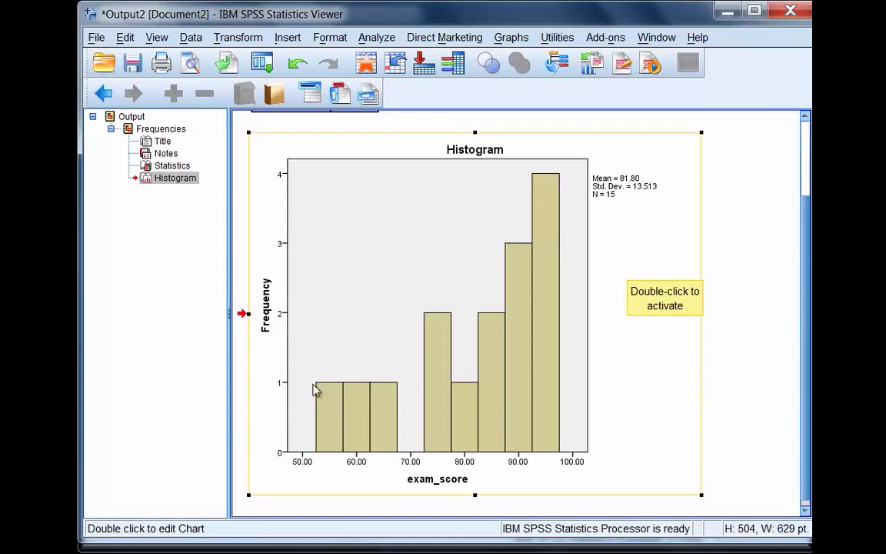
mouse_move(338, 434)
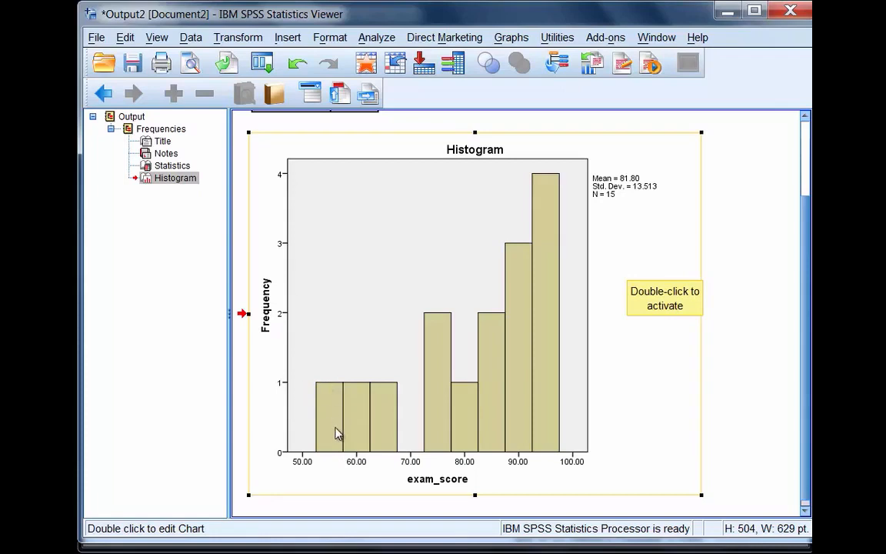
mouse_move(321, 476)
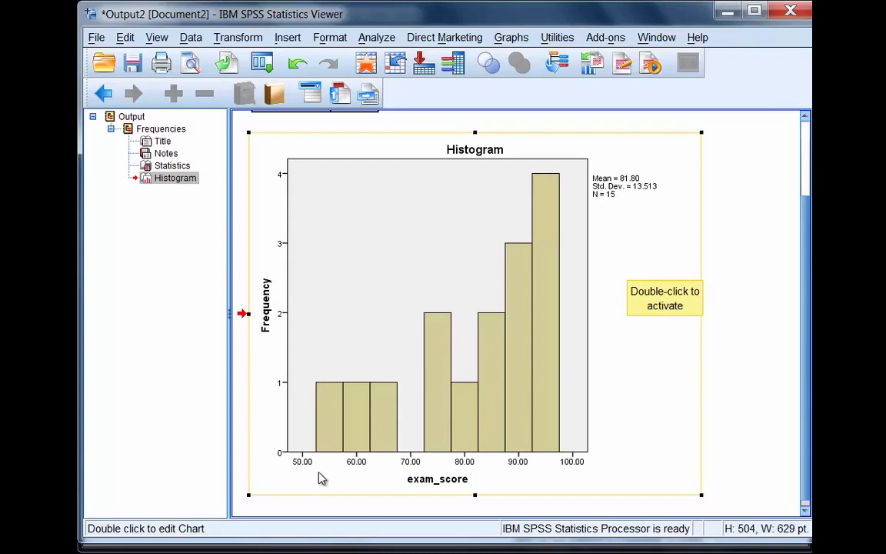
mouse_move(314, 465)
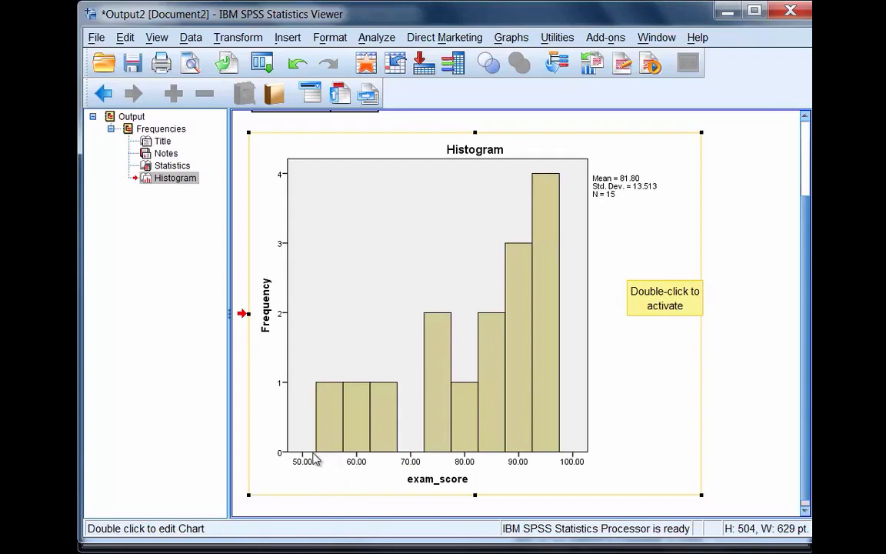
mouse_move(329, 452)
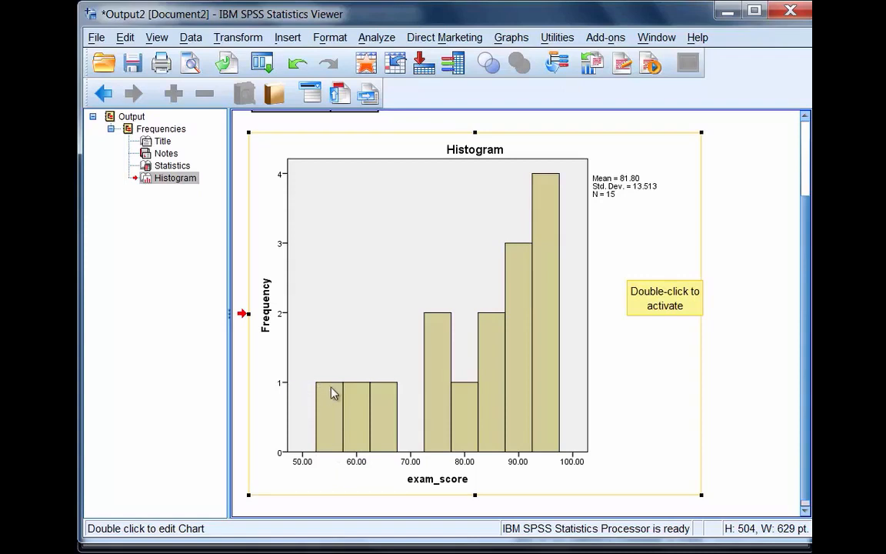
mouse_move(360, 467)
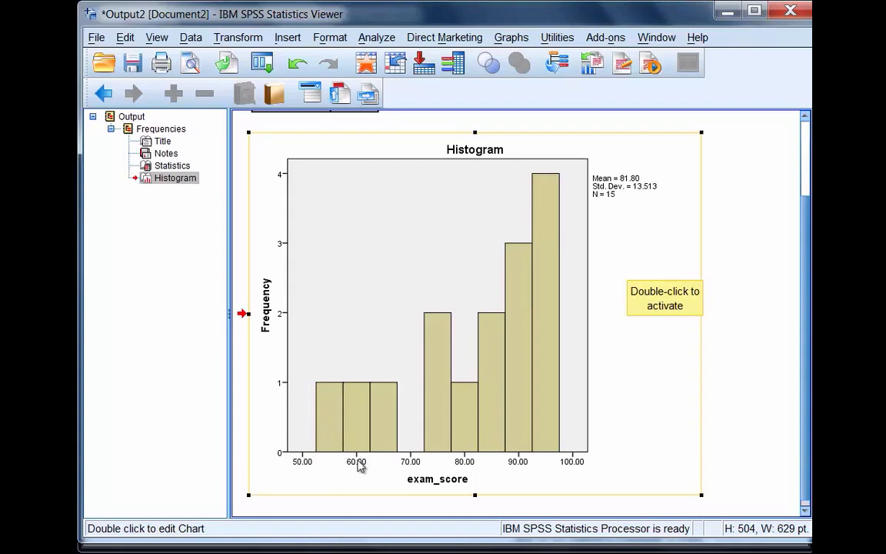
mouse_move(344, 394)
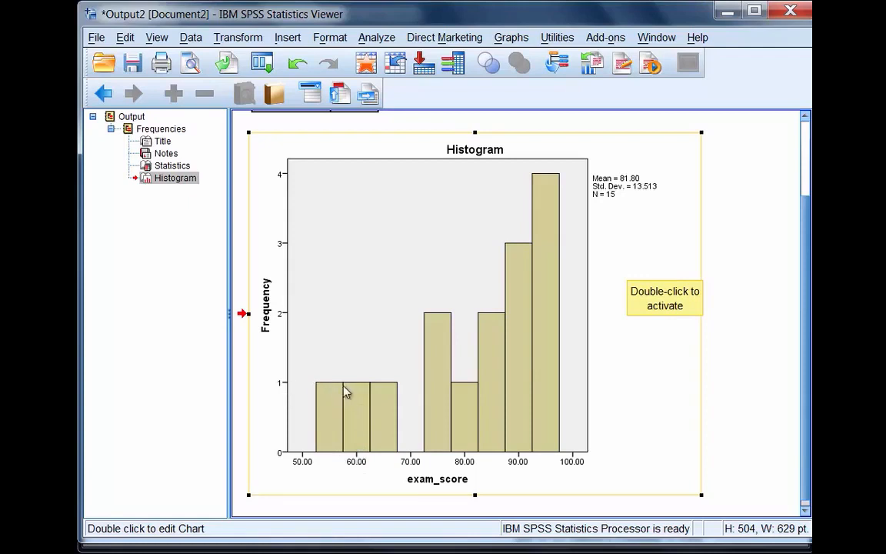
mouse_move(388, 452)
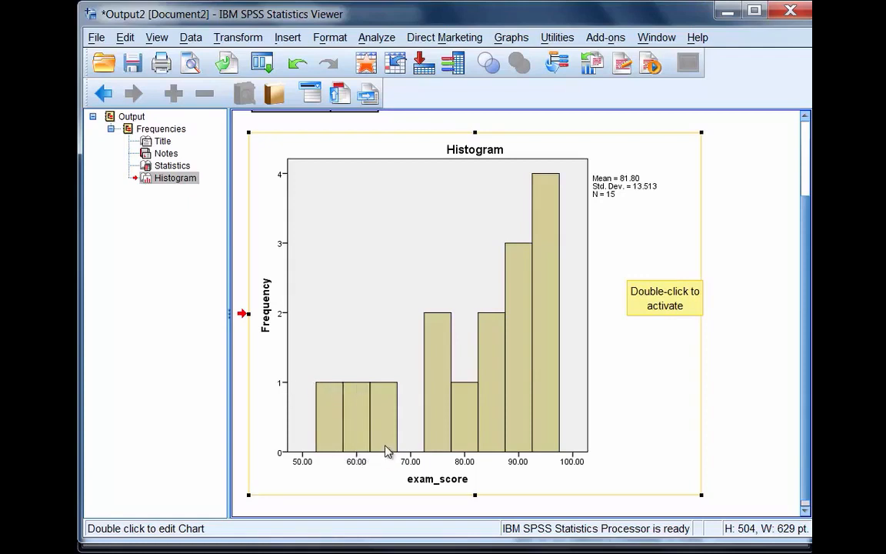
mouse_move(369, 394)
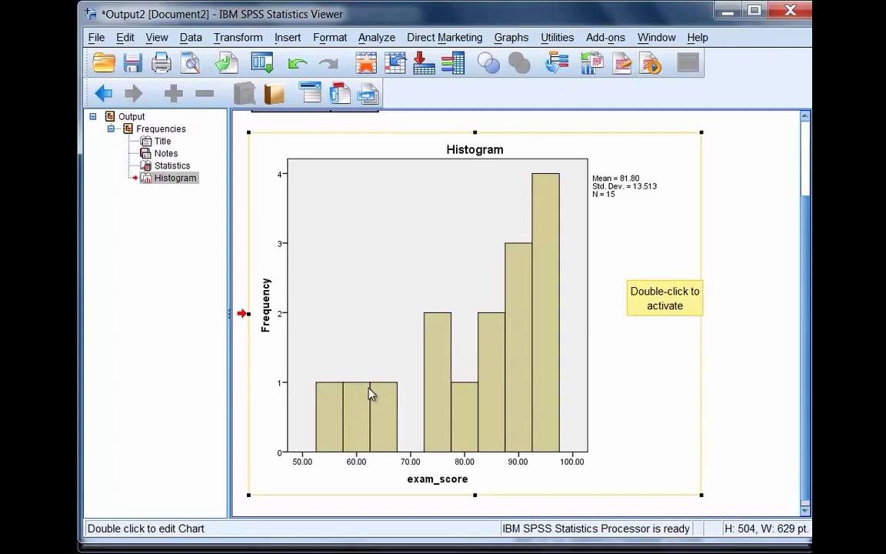
mouse_move(479, 459)
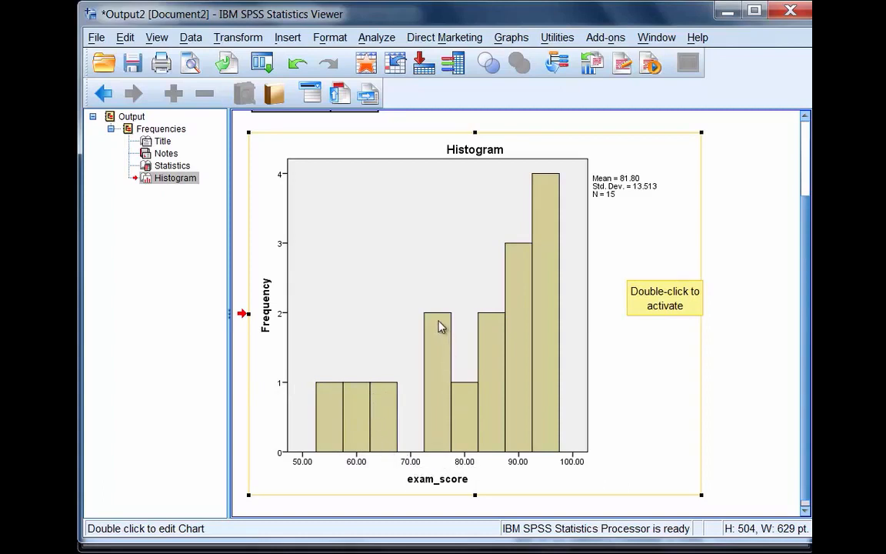
mouse_move(464, 461)
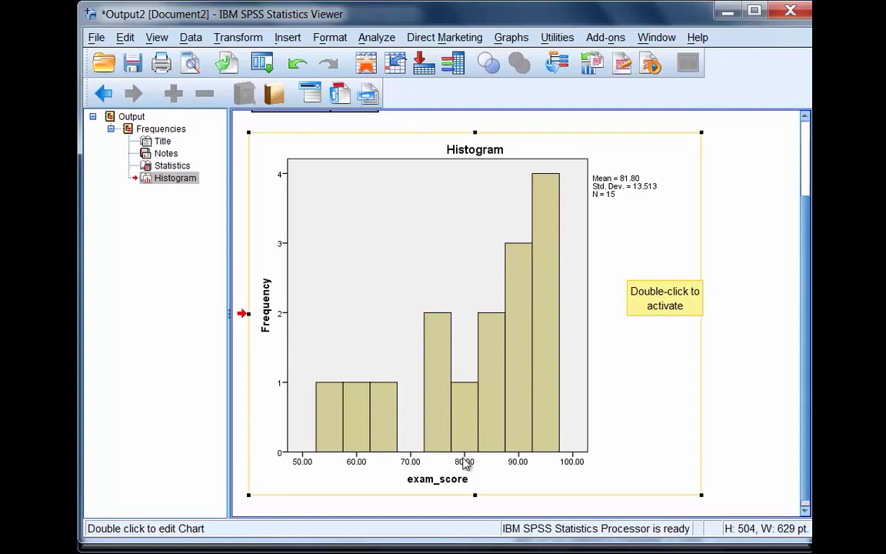
mouse_move(424, 394)
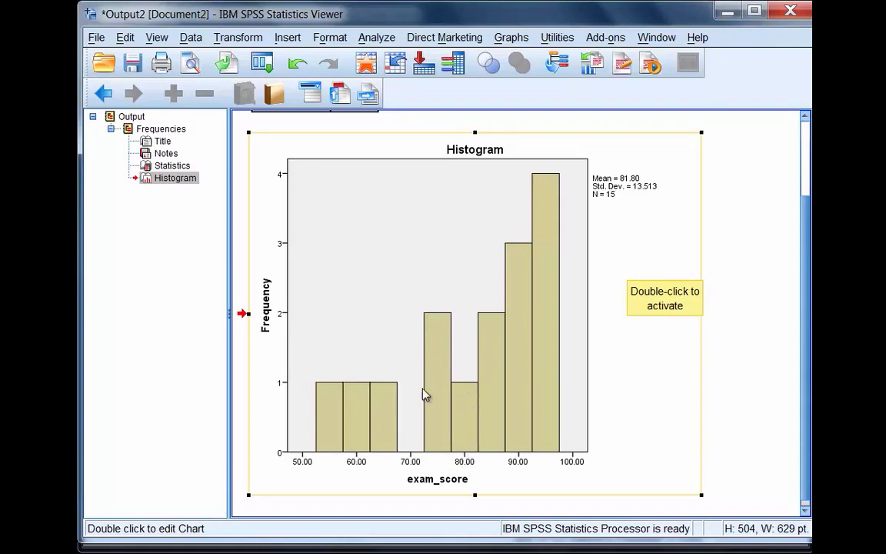
mouse_move(494, 454)
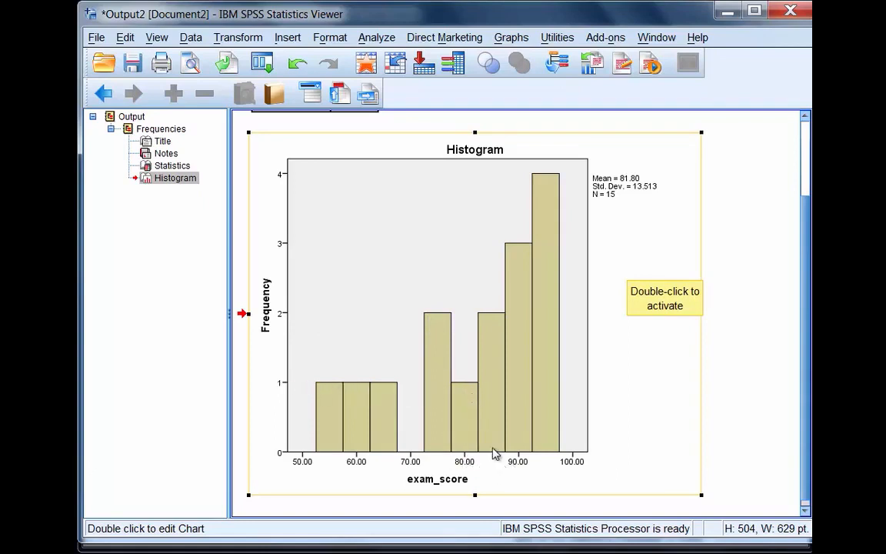
mouse_move(316, 319)
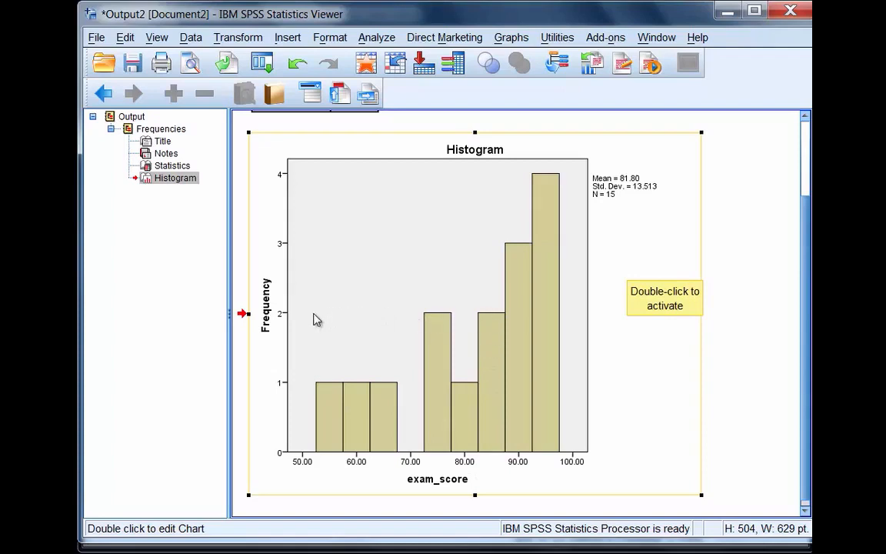
mouse_move(523, 302)
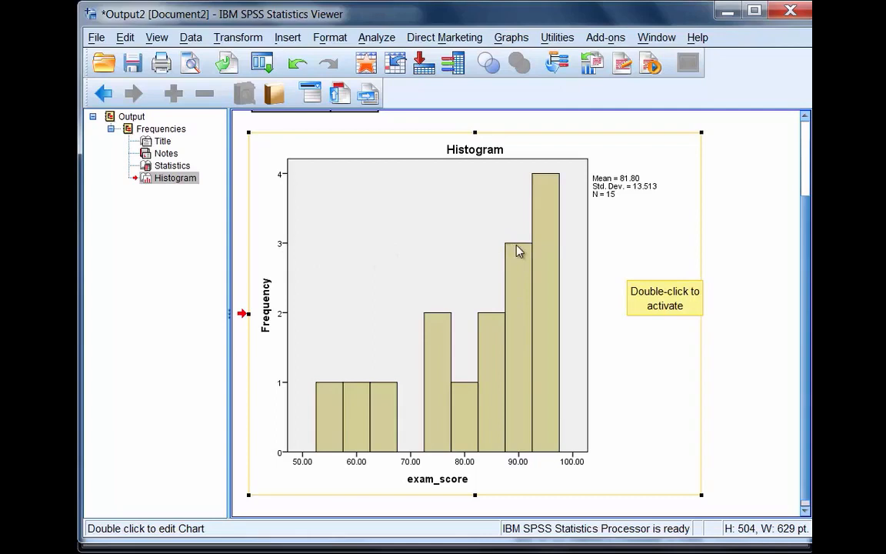
mouse_move(526, 468)
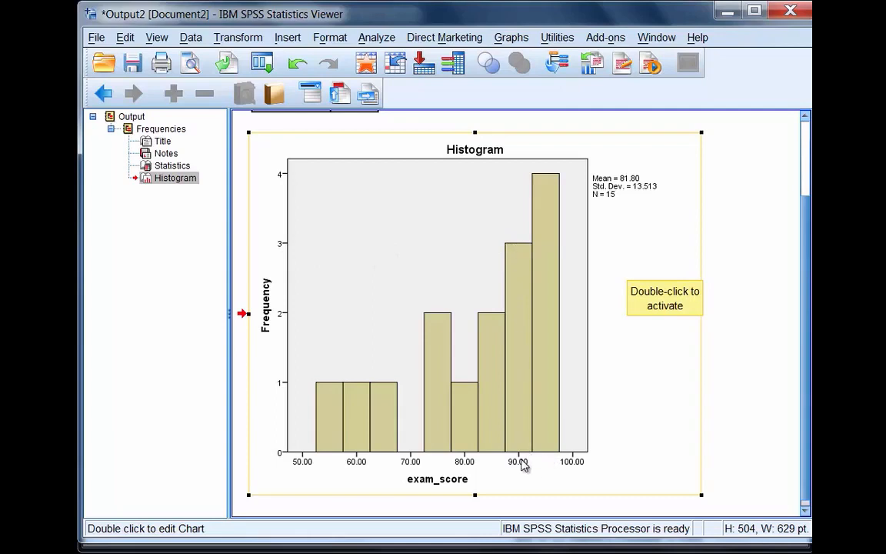
mouse_move(554, 458)
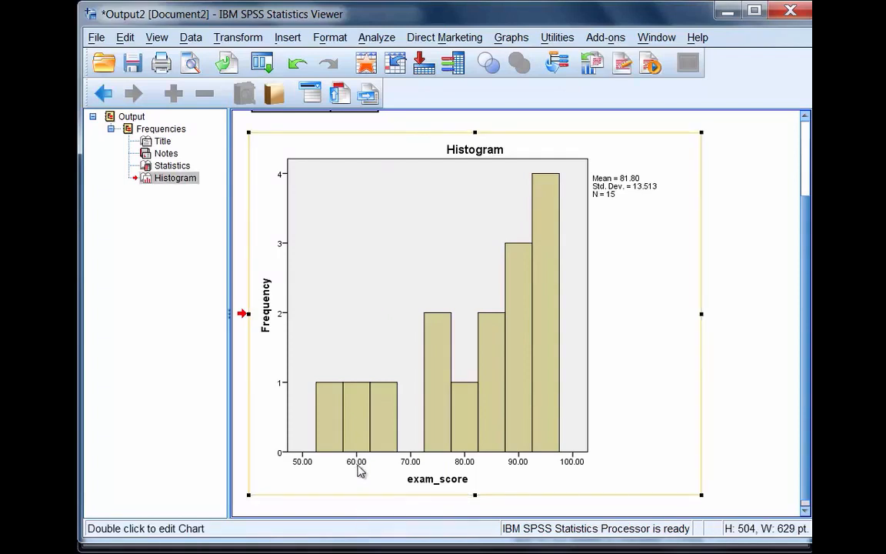
mouse_move(360, 463)
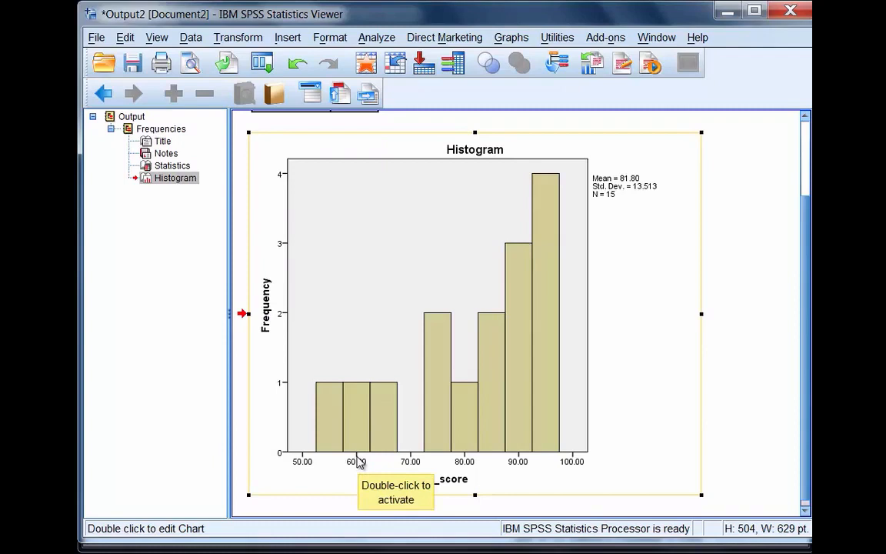
mouse_move(342, 461)
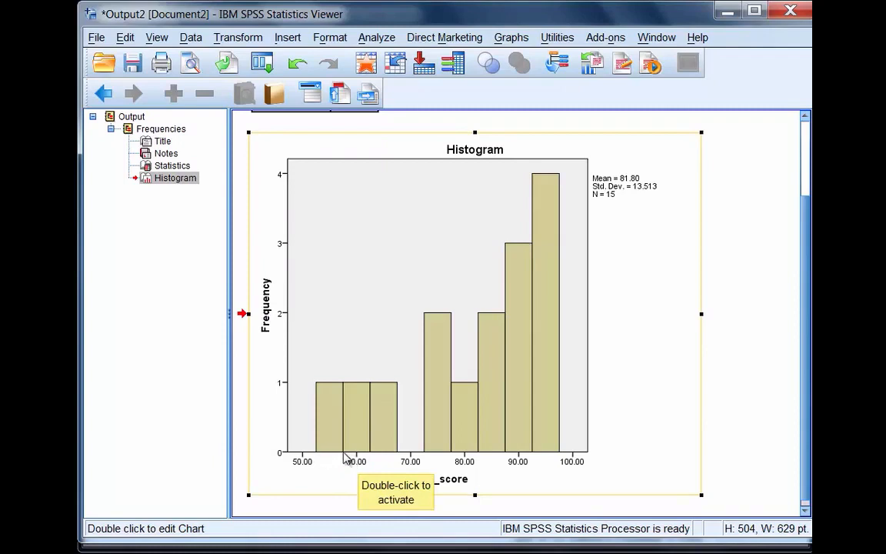
mouse_move(372, 461)
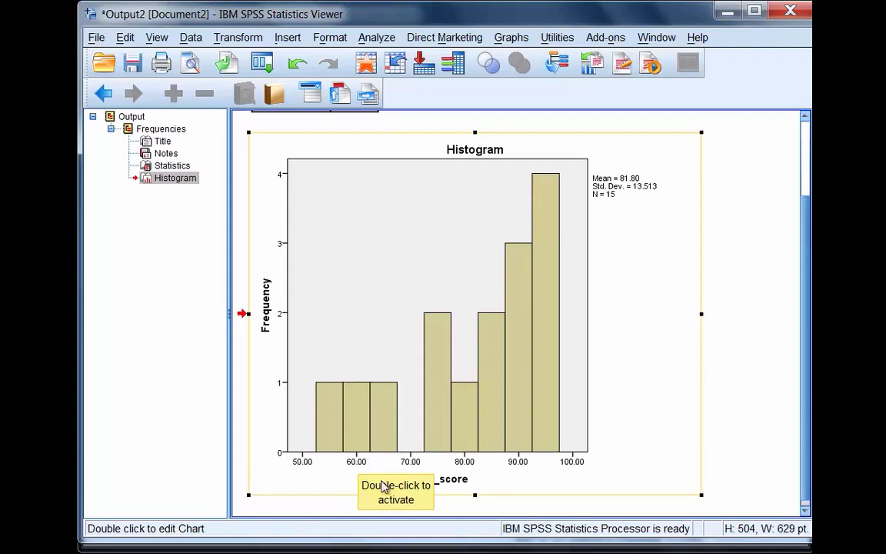
mouse_move(522, 462)
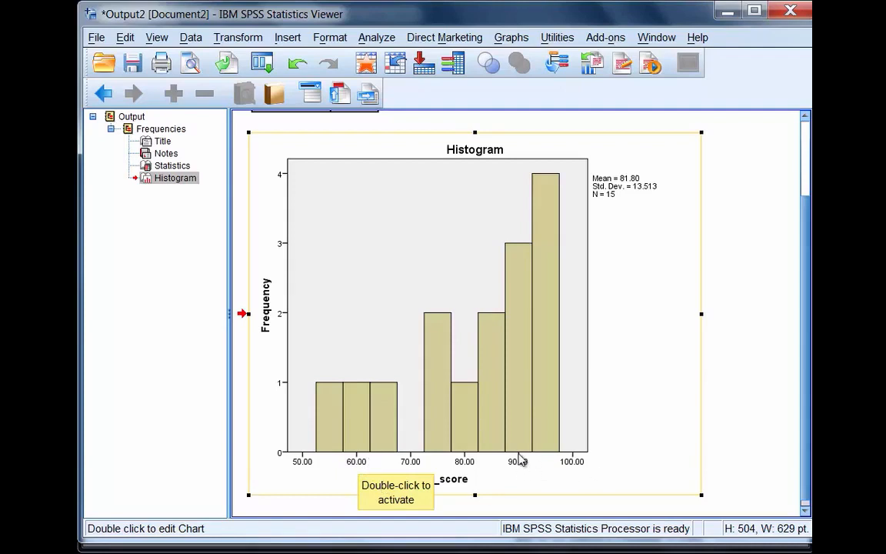
mouse_move(523, 468)
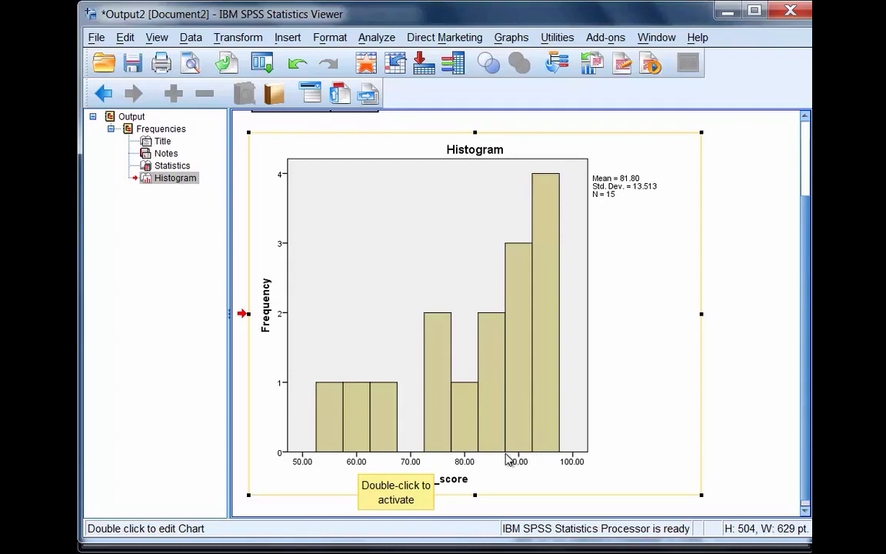
mouse_move(533, 461)
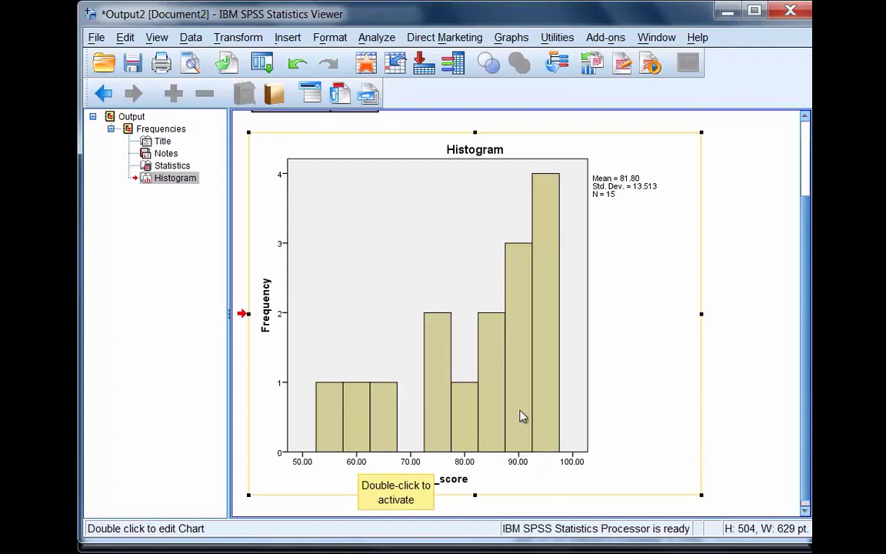
mouse_move(286, 258)
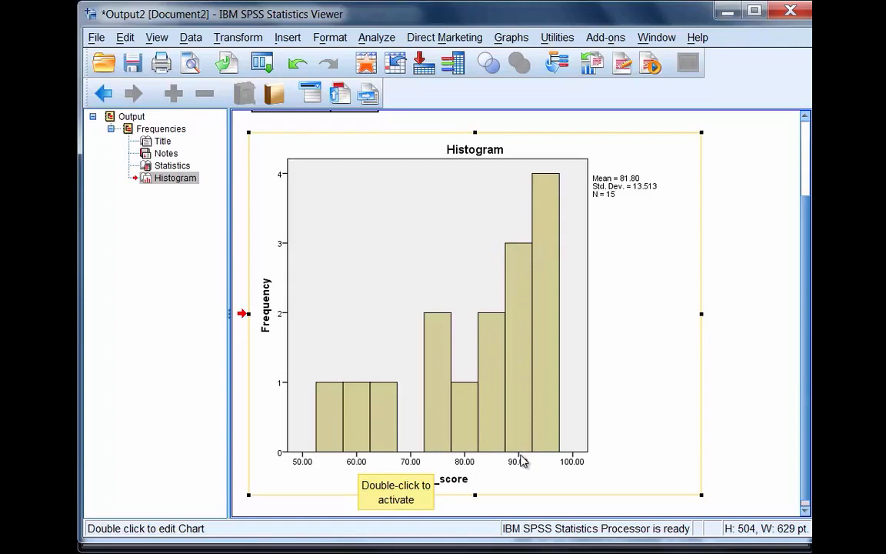
mouse_move(525, 469)
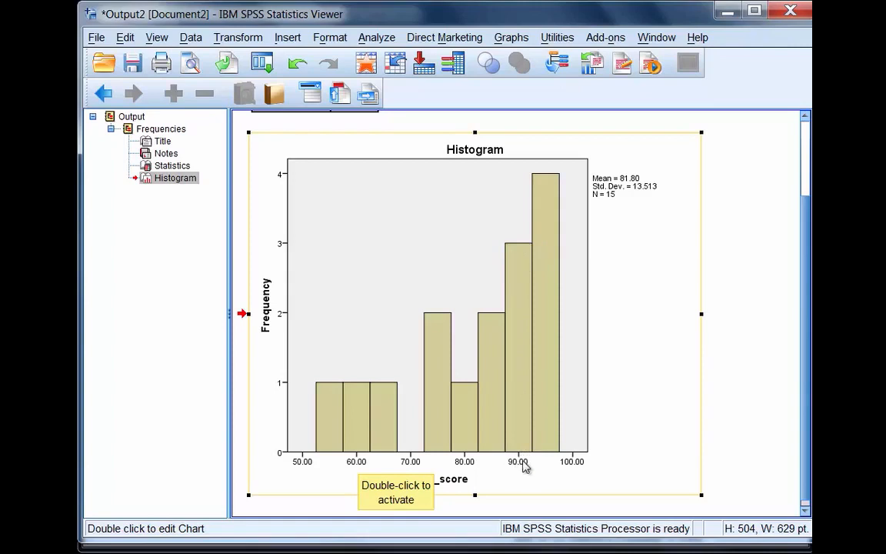
mouse_move(521, 461)
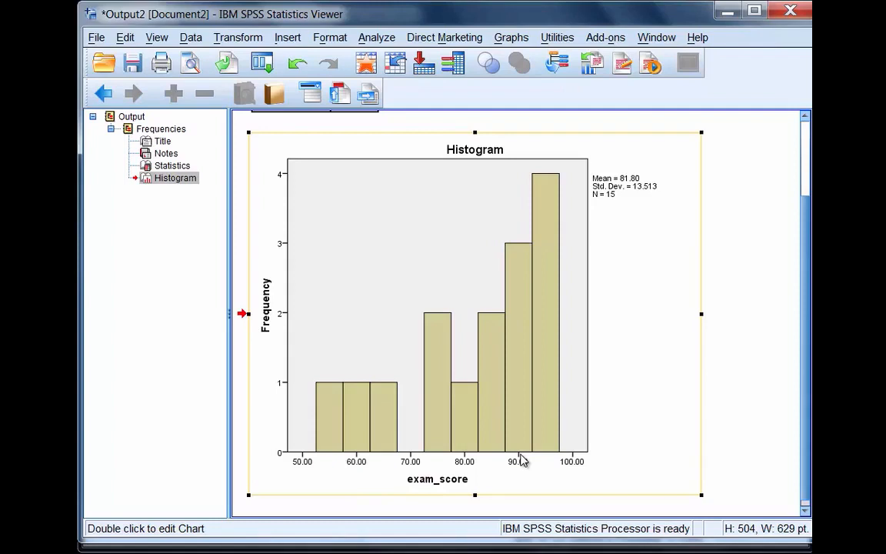
mouse_move(520, 254)
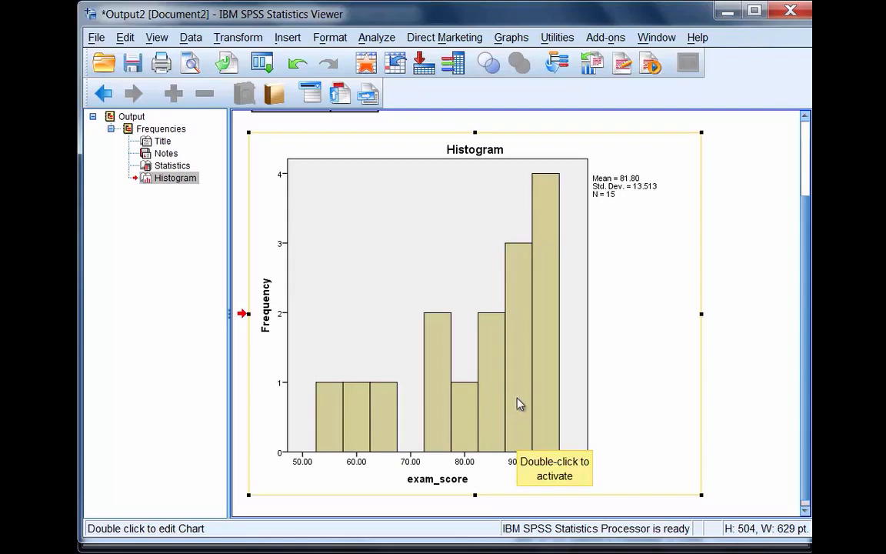
mouse_move(516, 258)
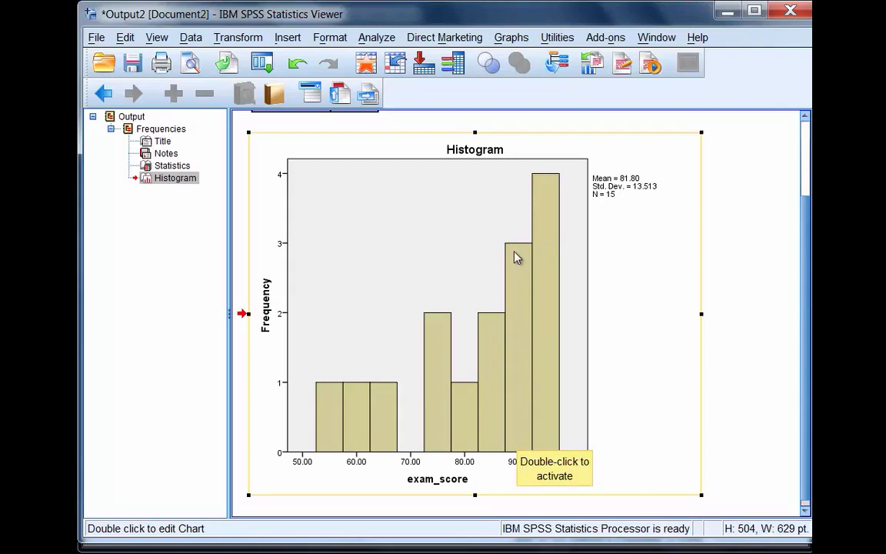
mouse_move(517, 277)
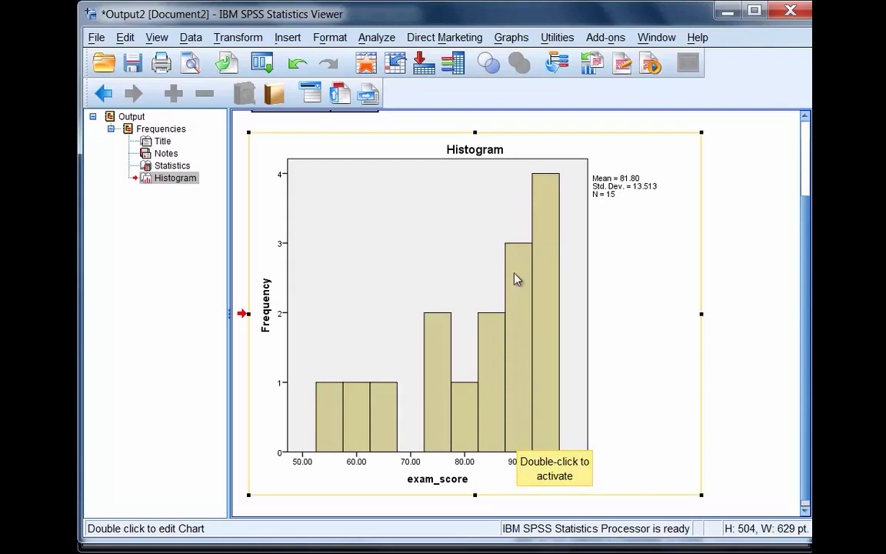
mouse_move(540, 482)
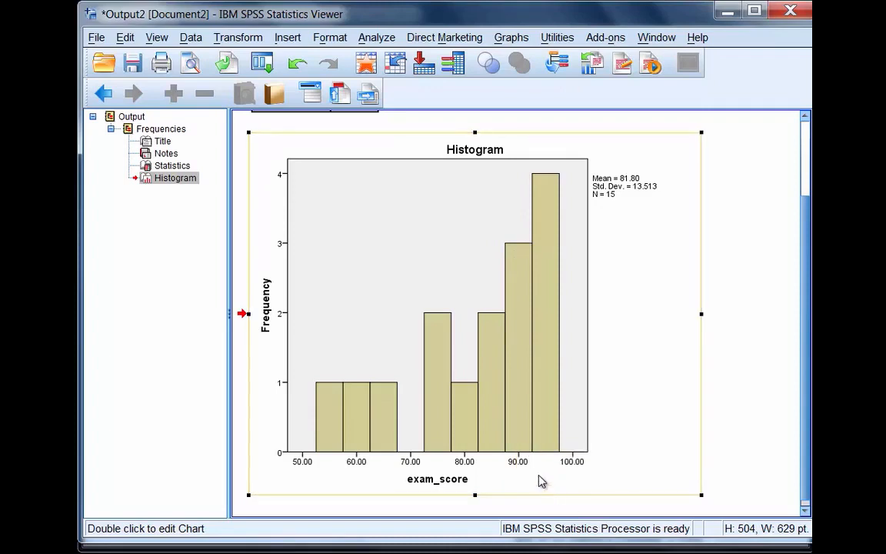
mouse_move(513, 290)
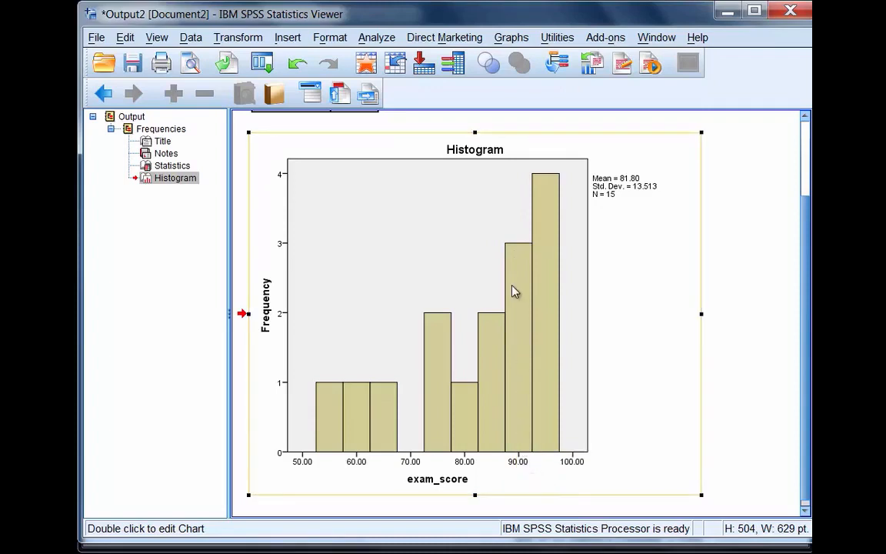
mouse_move(526, 465)
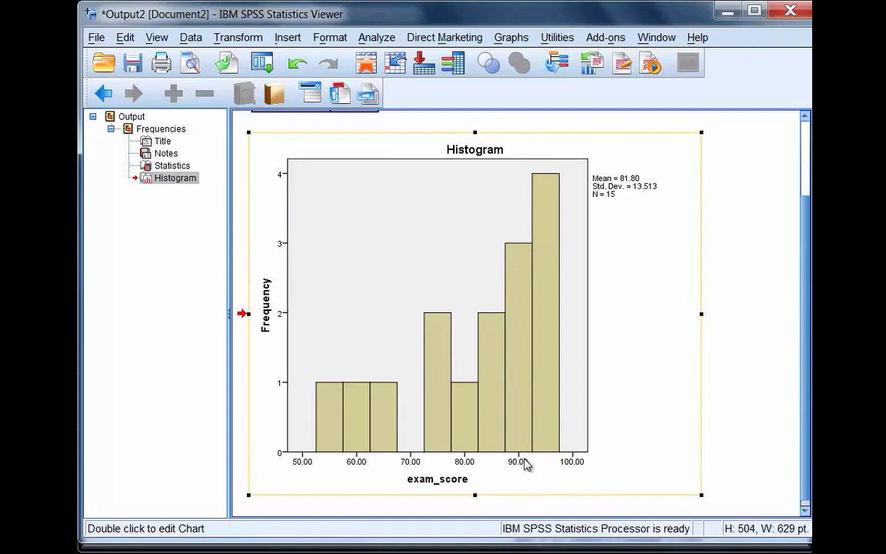
mouse_move(586, 449)
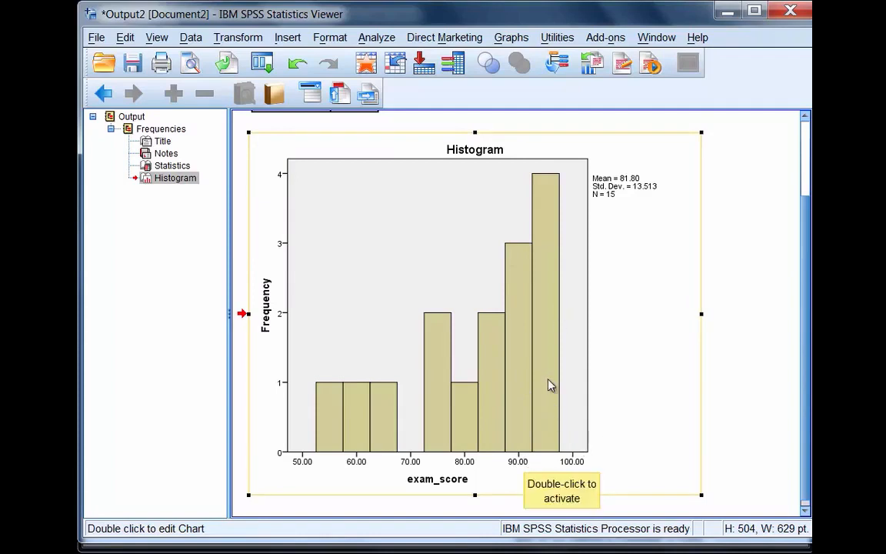
mouse_move(535, 429)
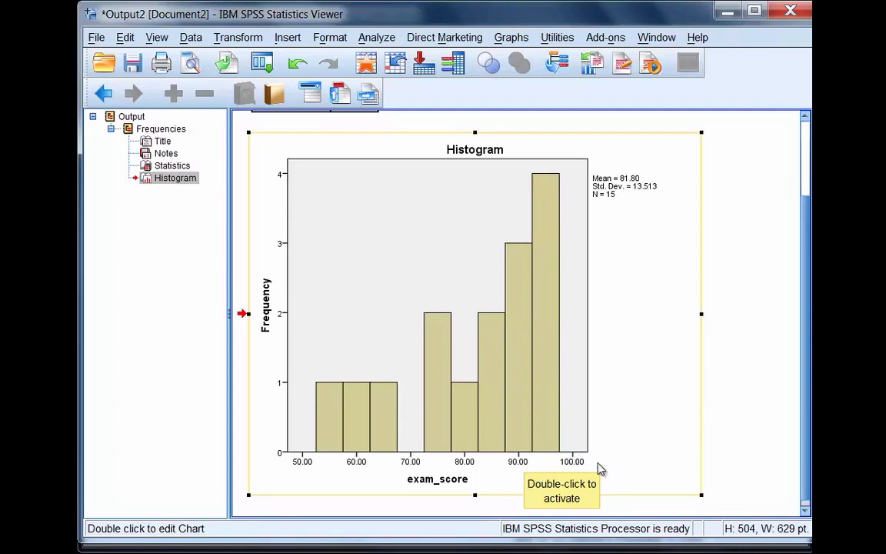
mouse_move(554, 166)
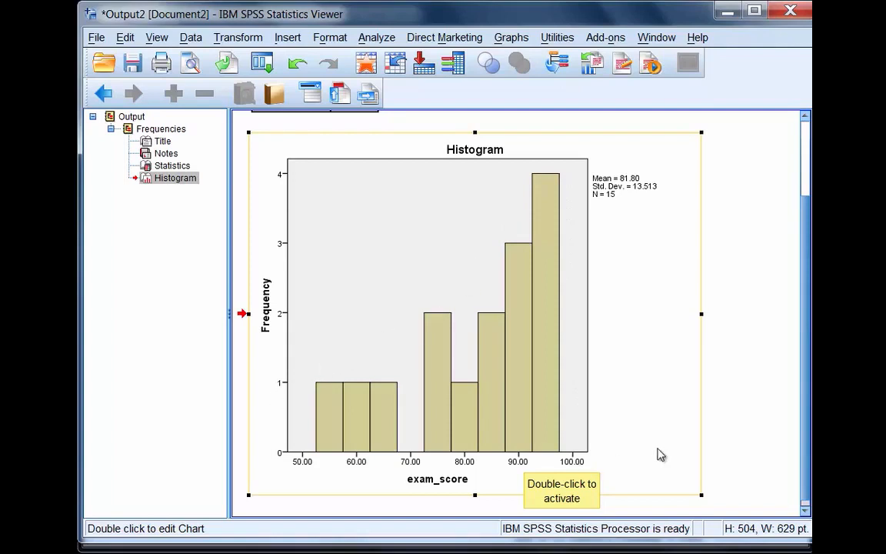
mouse_move(586, 448)
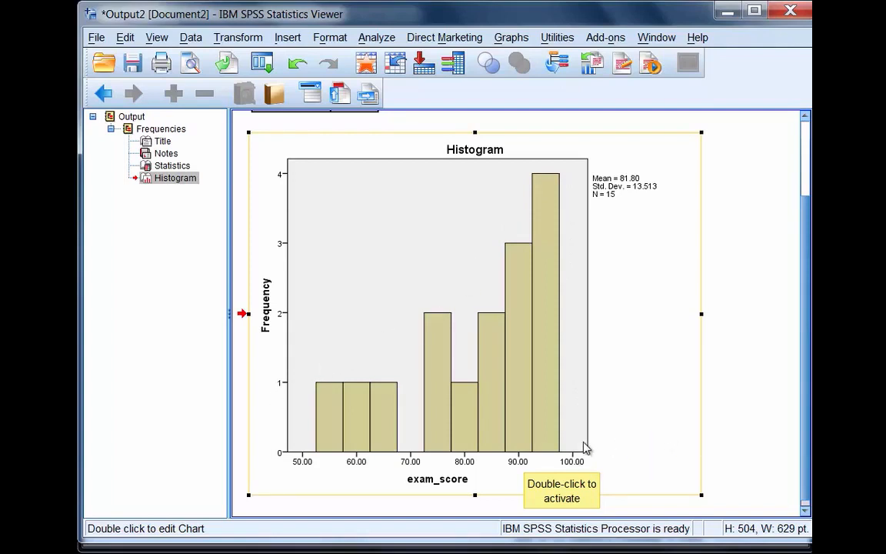
mouse_move(559, 326)
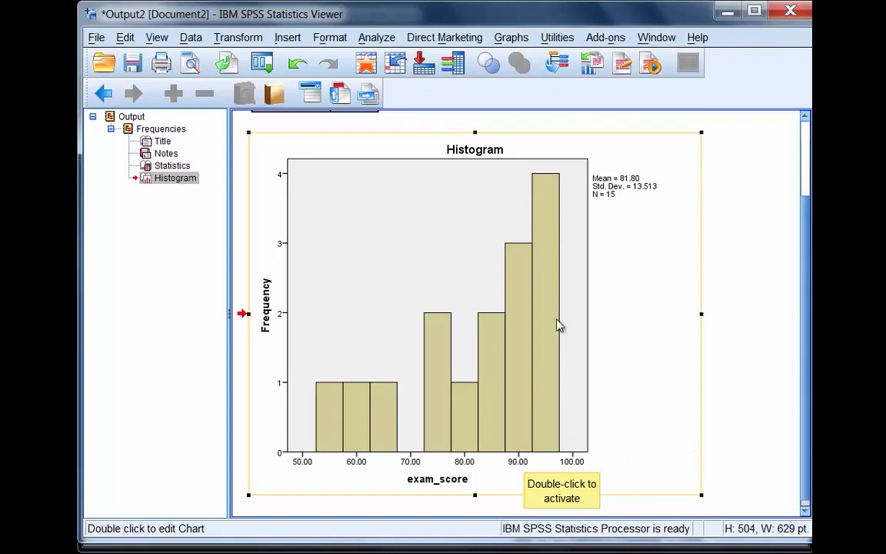
mouse_move(150, 434)
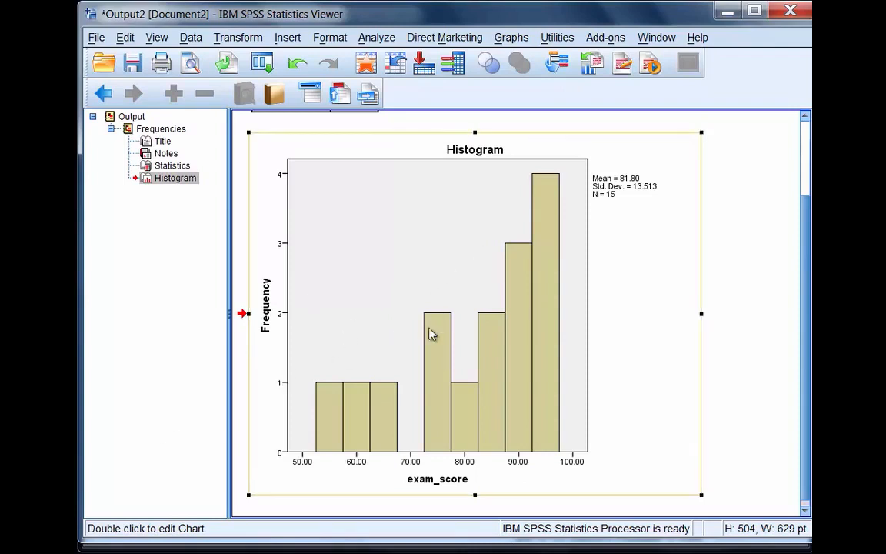
mouse_move(283, 404)
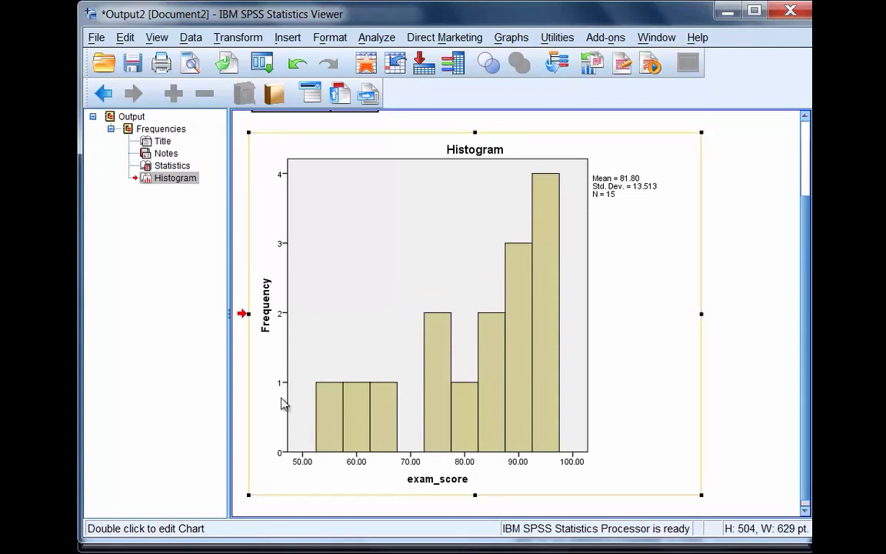
mouse_move(407, 416)
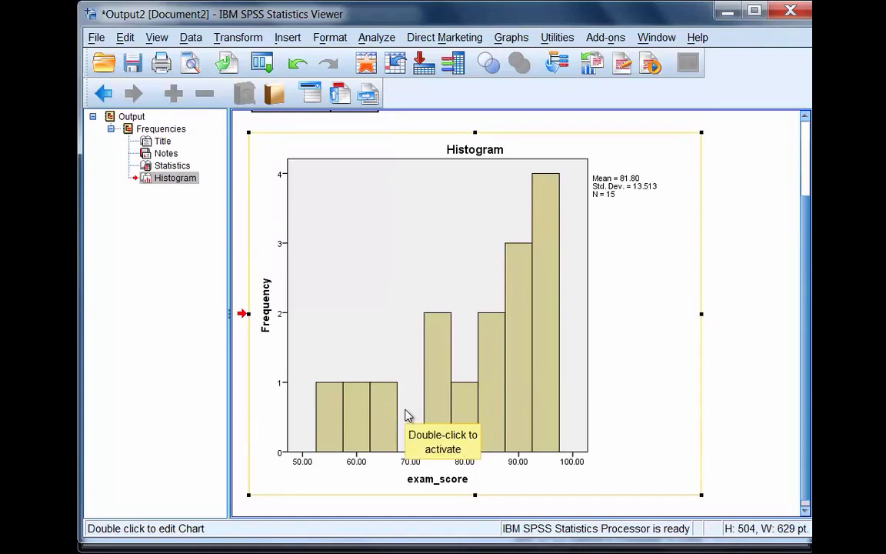
mouse_move(257, 422)
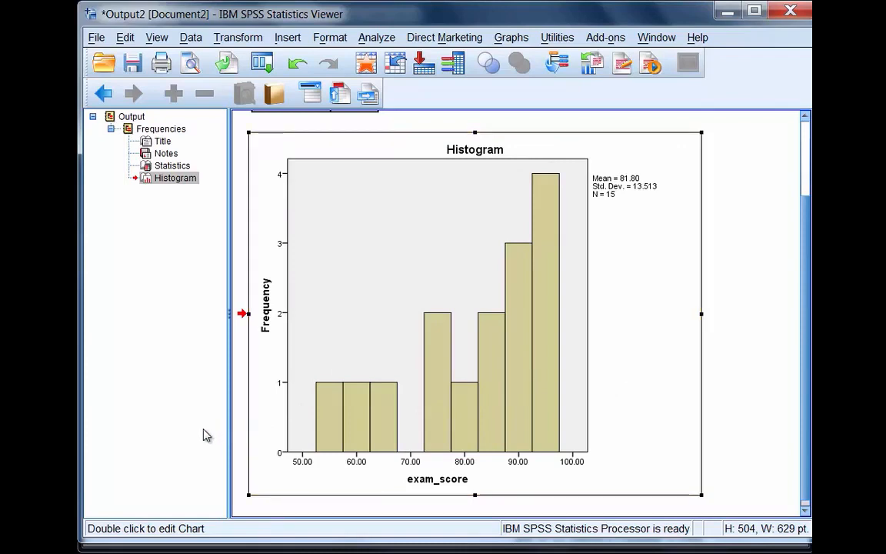
mouse_move(400, 86)
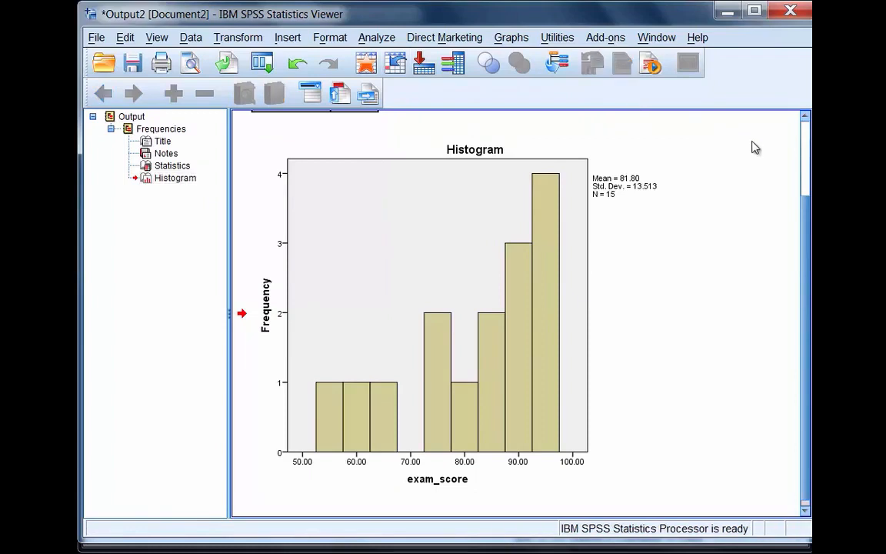
mouse_move(523, 46)
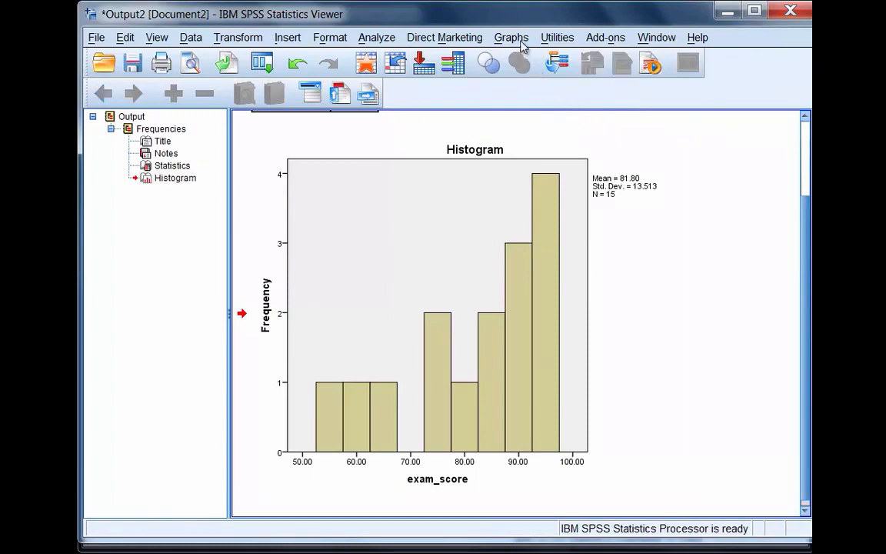
Step: Produce a second exam_score histogram via Graphs > Legacy Dialogs > Histogram
left_click(511, 37)
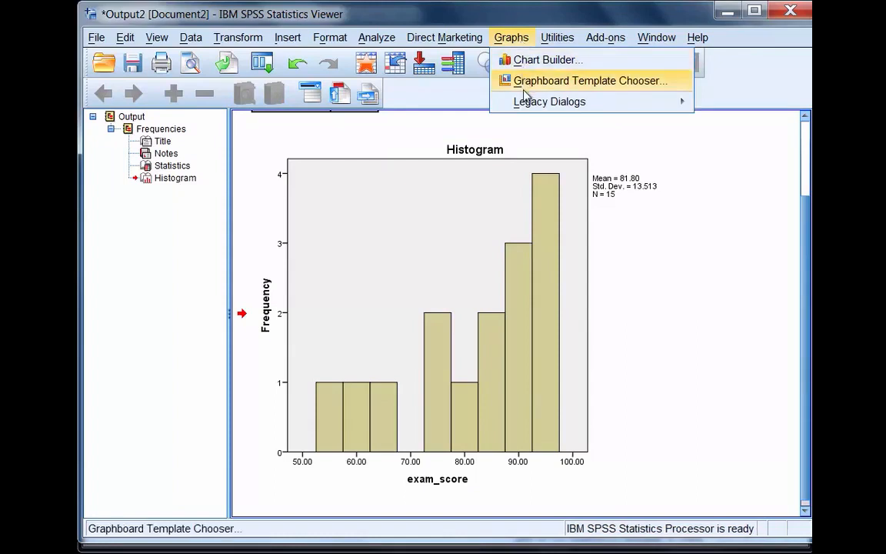
left_click(550, 101)
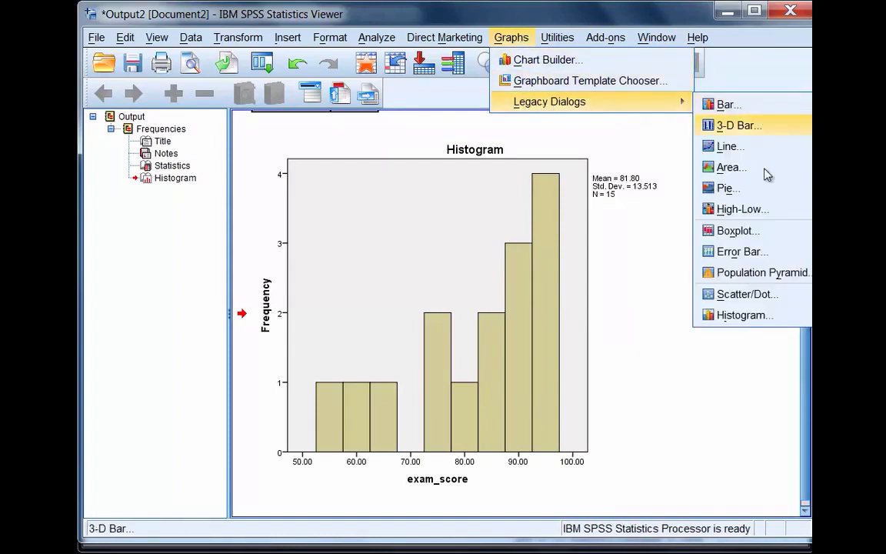
left_click(744, 314)
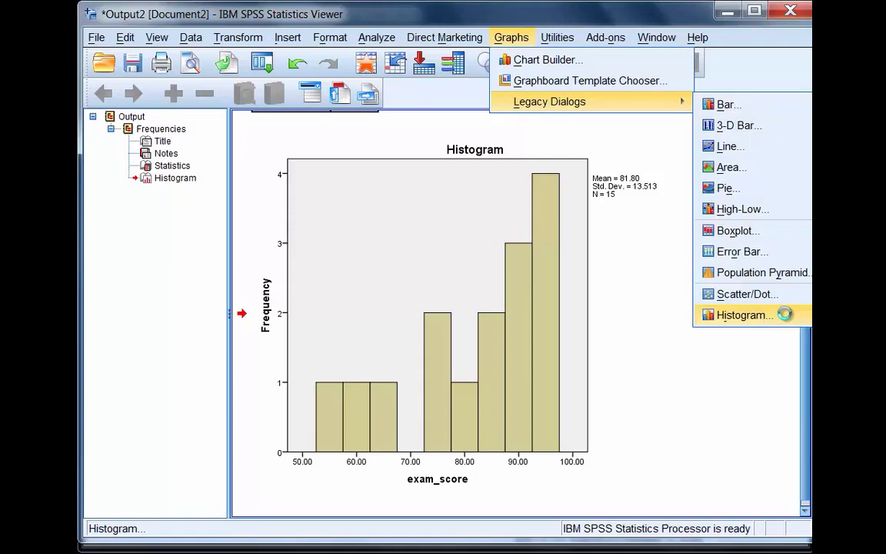
left_click(745, 313)
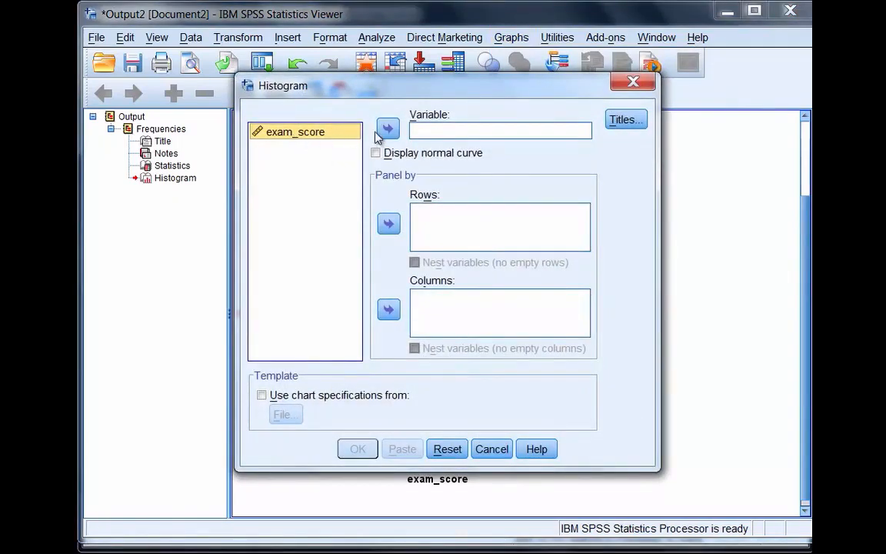
left_click(387, 129)
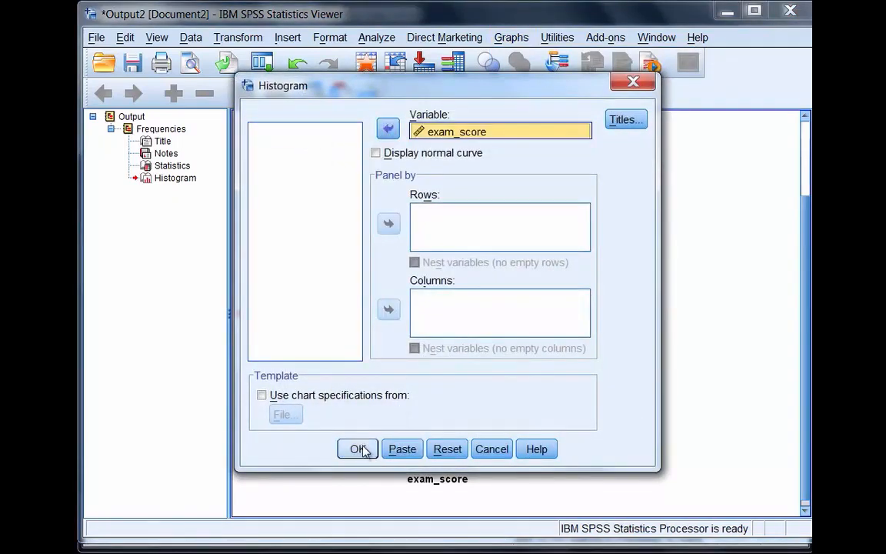
left_click(357, 449)
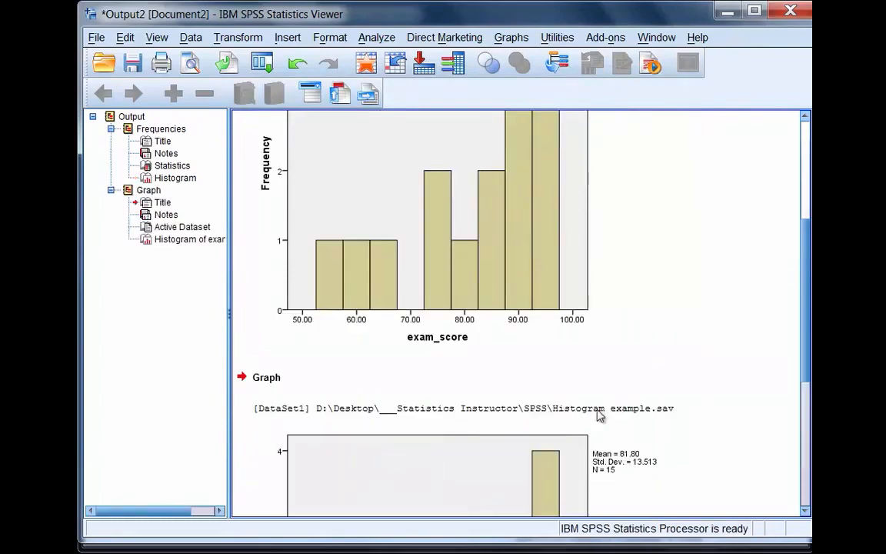
mouse_move(630, 422)
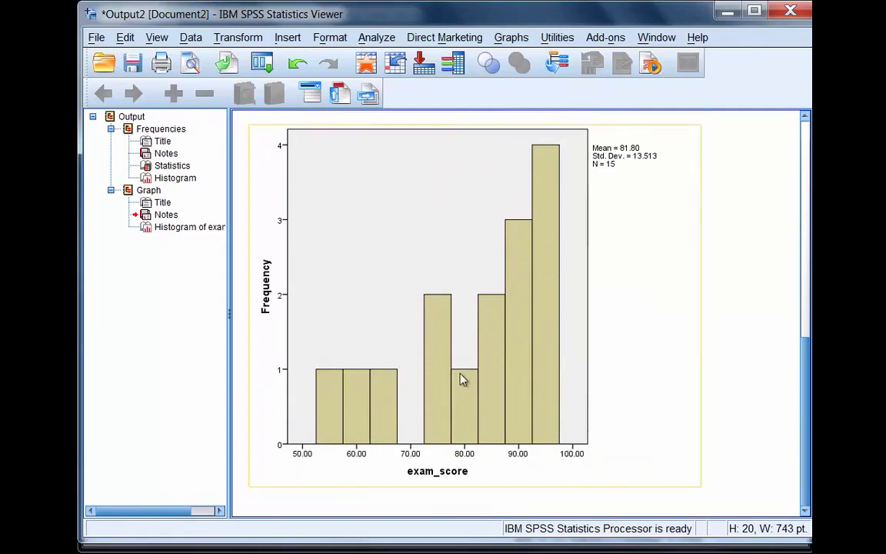
mouse_move(491, 214)
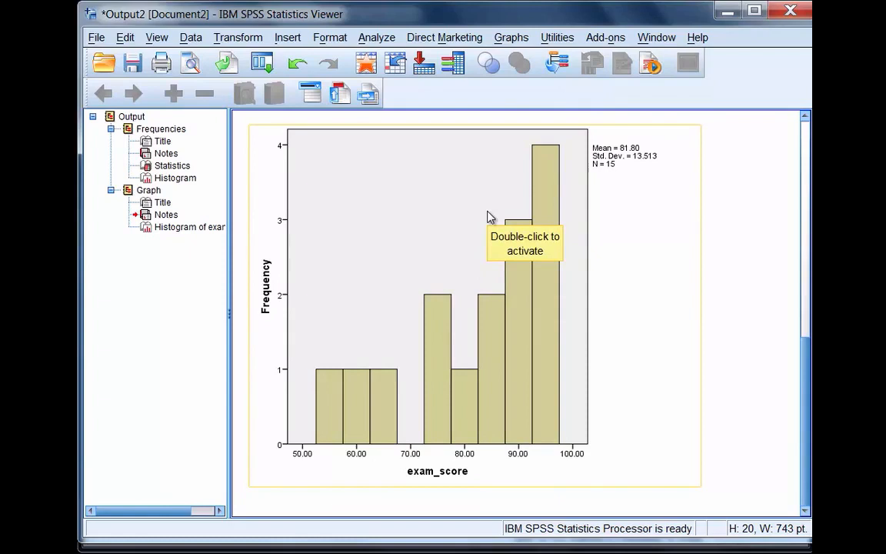
mouse_move(726, 221)
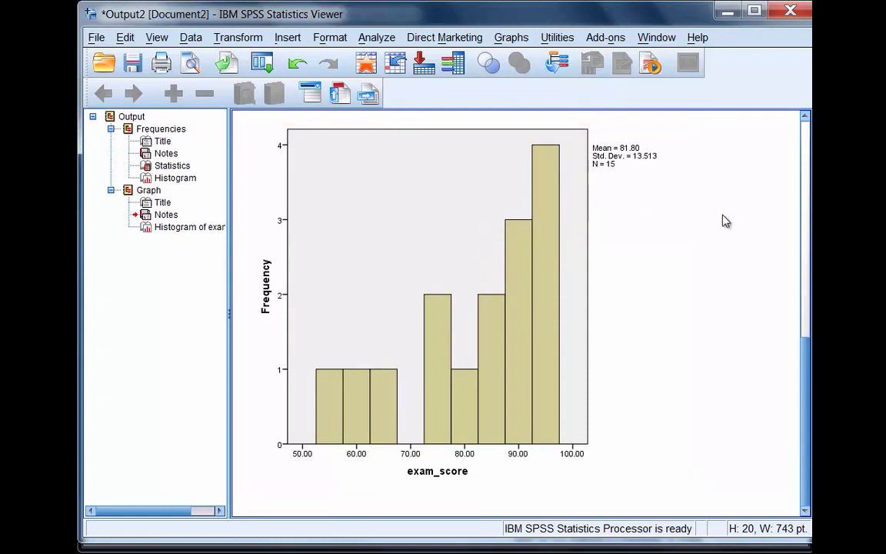